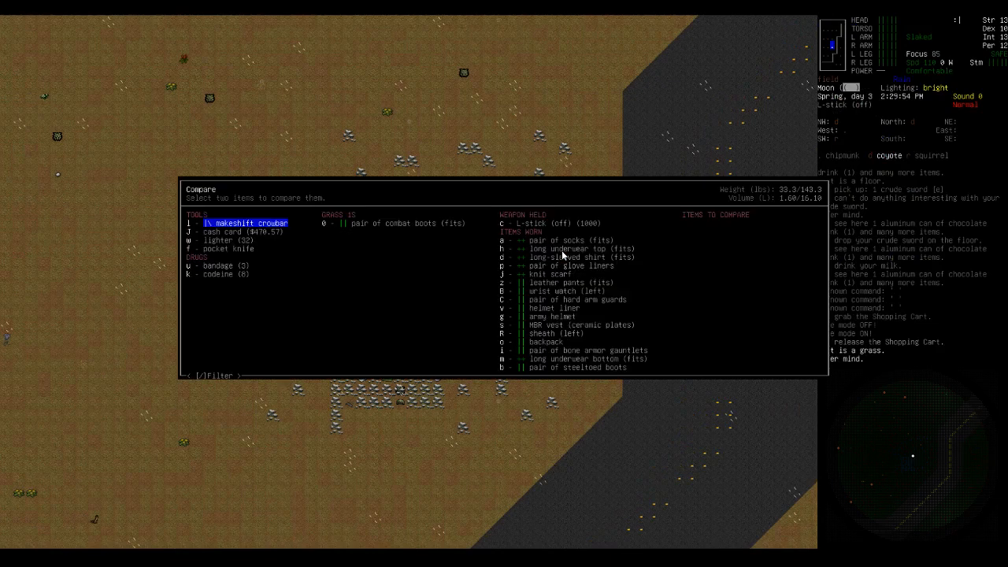
- Compare the combat boots on the ground against the worn steel-toed boots
{"action": "left_click", "coordinate": [397, 223]}
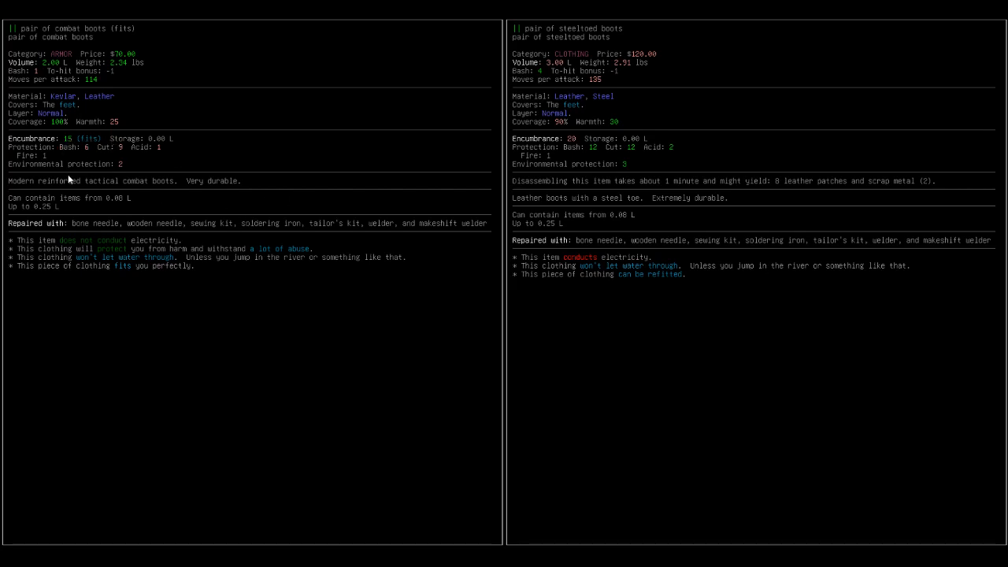
{"action": "mouse_move", "coordinate": [424, 175]}
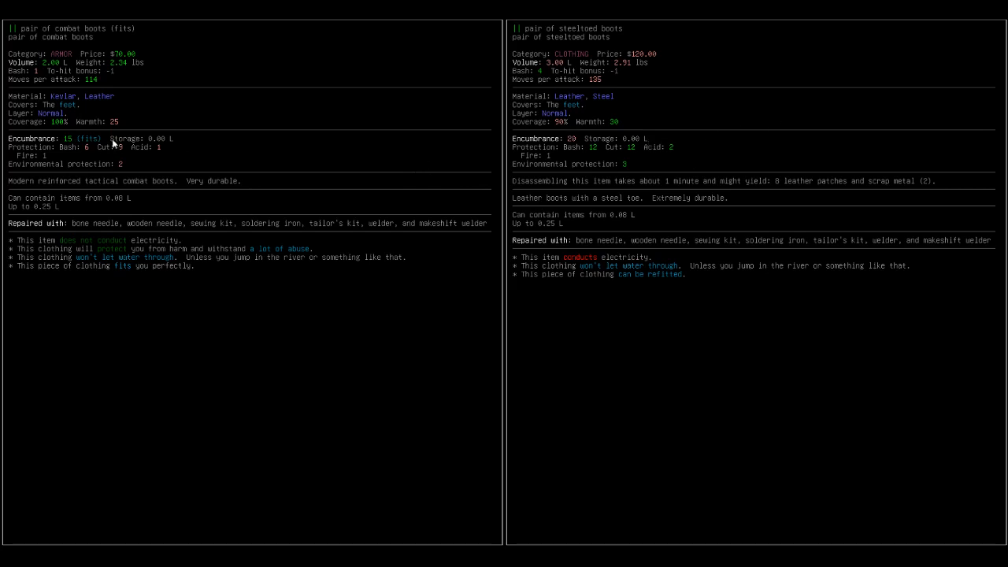
{"action": "mouse_move", "coordinate": [166, 106]}
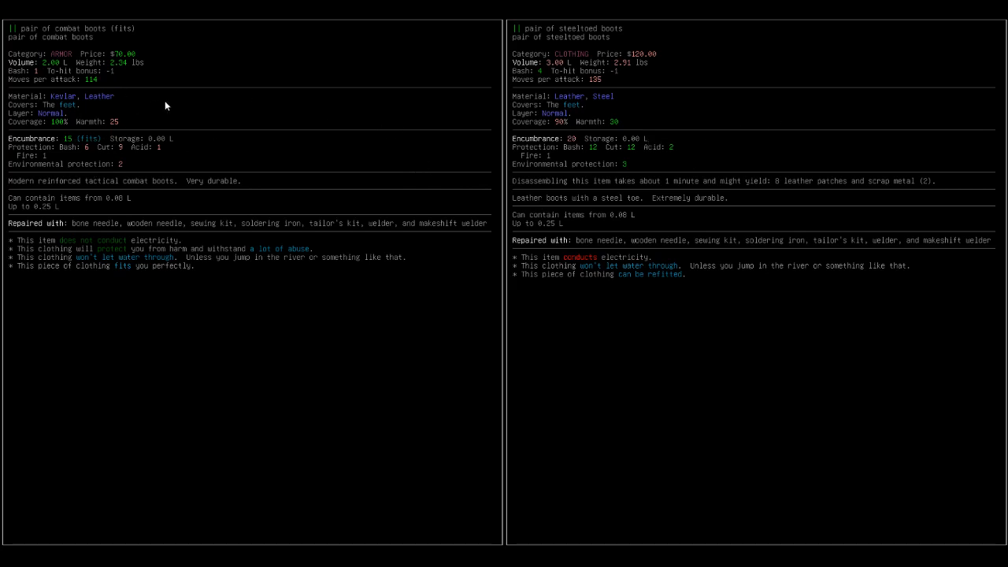
{"action": "mouse_move", "coordinate": [84, 155]}
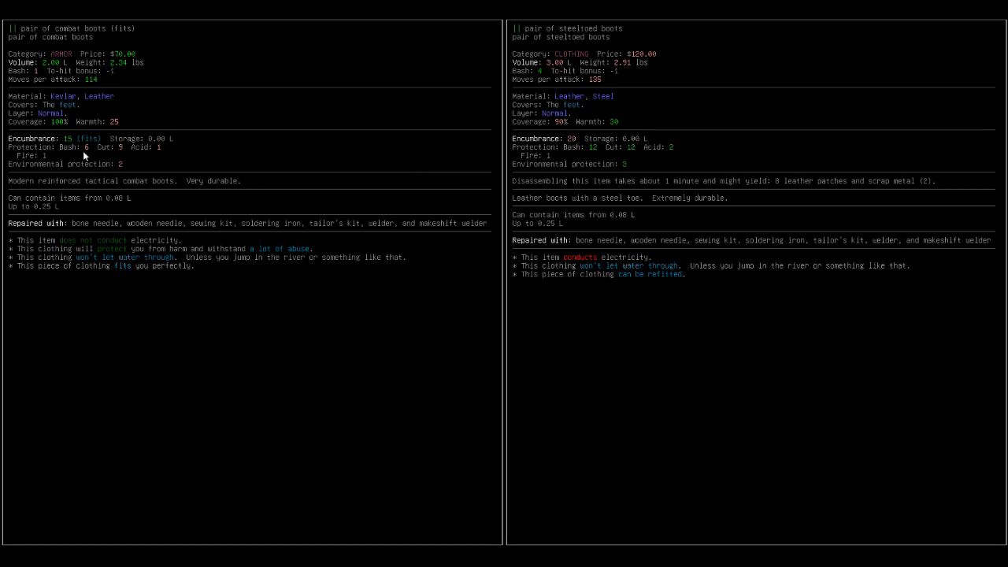
{"action": "mouse_move", "coordinate": [823, 282]}
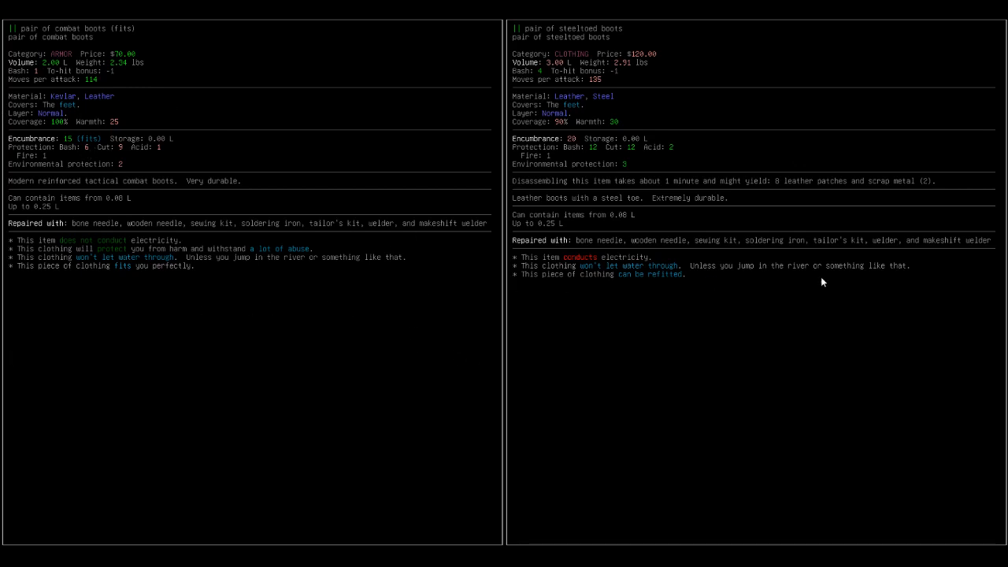
{"action": "mouse_move", "coordinate": [628, 376]}
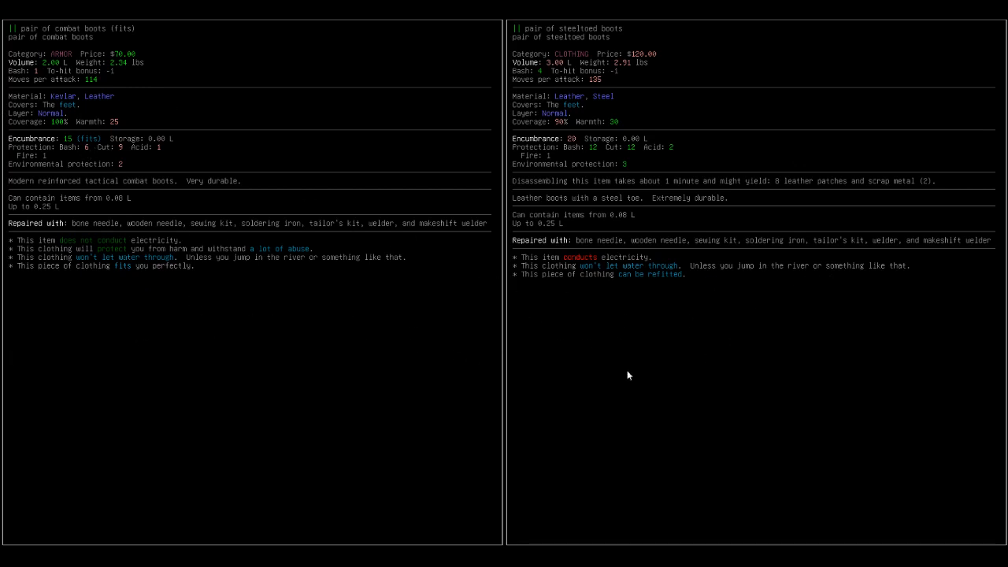
{"action": "mouse_move", "coordinate": [126, 258]}
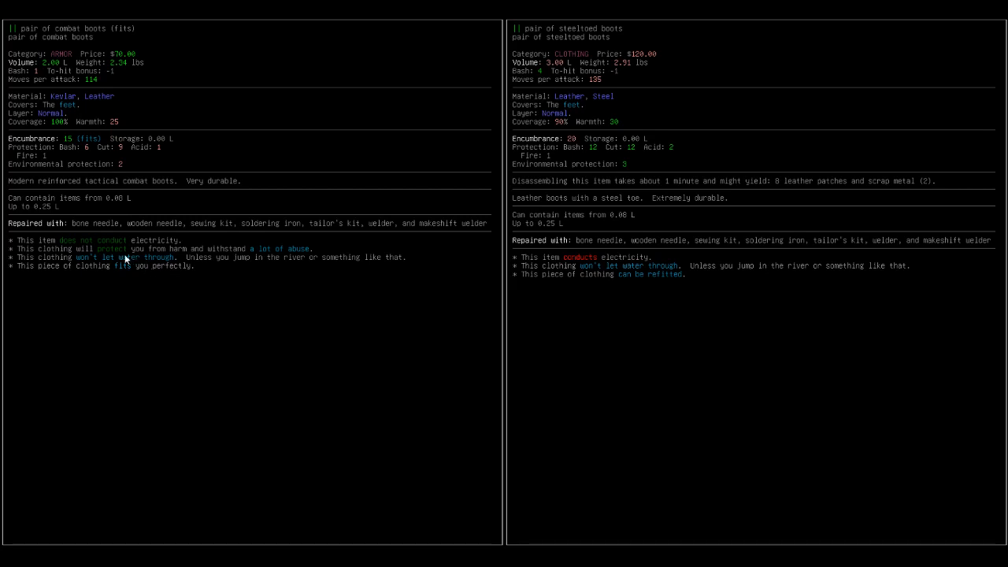
{"action": "mouse_move", "coordinate": [309, 259]}
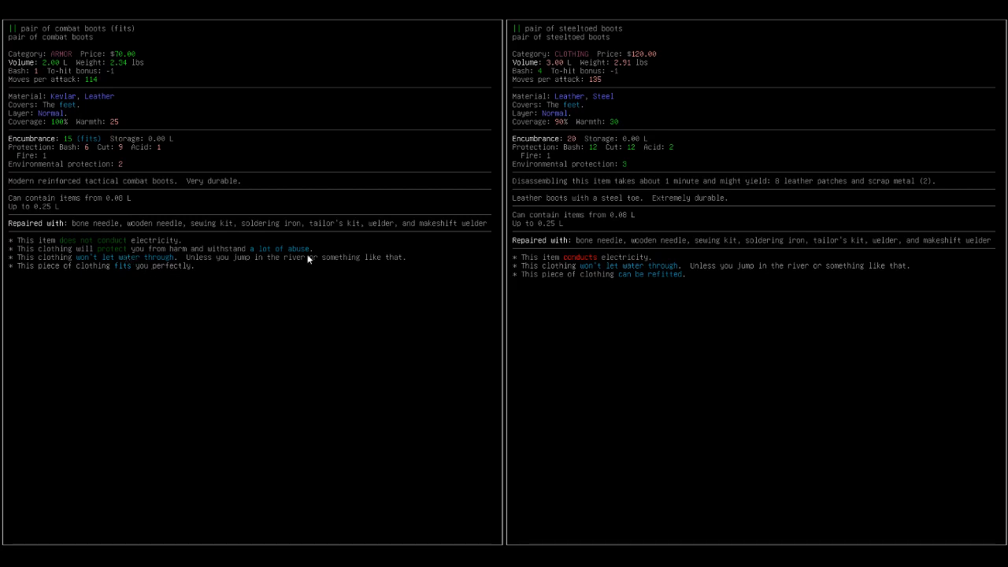
{"action": "mouse_move", "coordinate": [777, 169]}
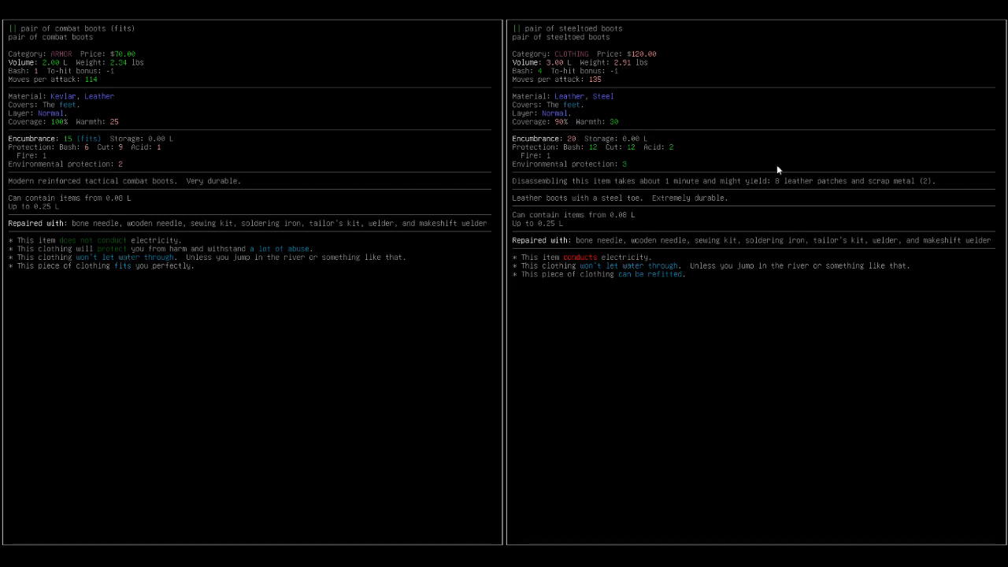
{"action": "mouse_move", "coordinate": [693, 174]}
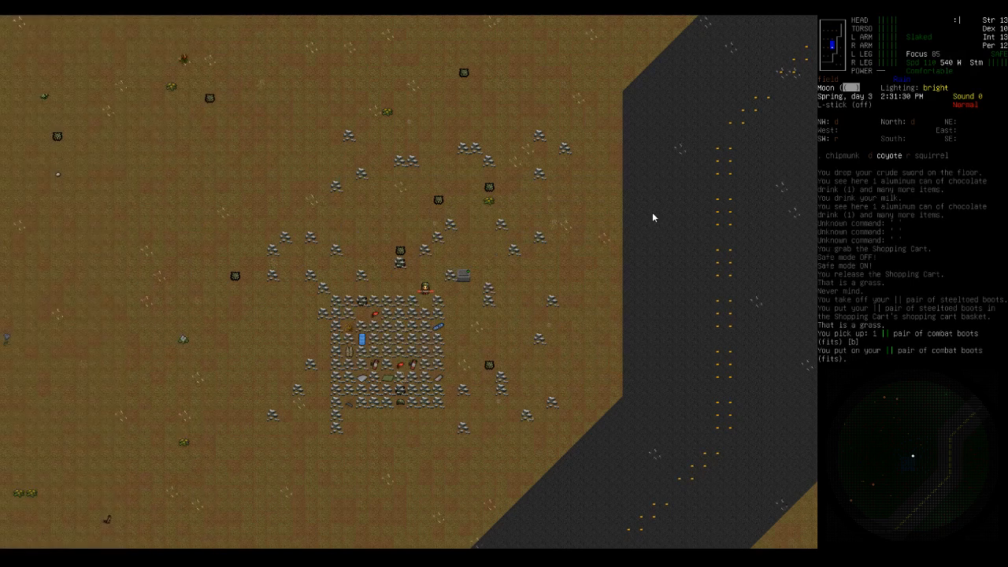
- Look around at nearby items to reach the army helmet's stats
{"action": "key", "text": "x"}
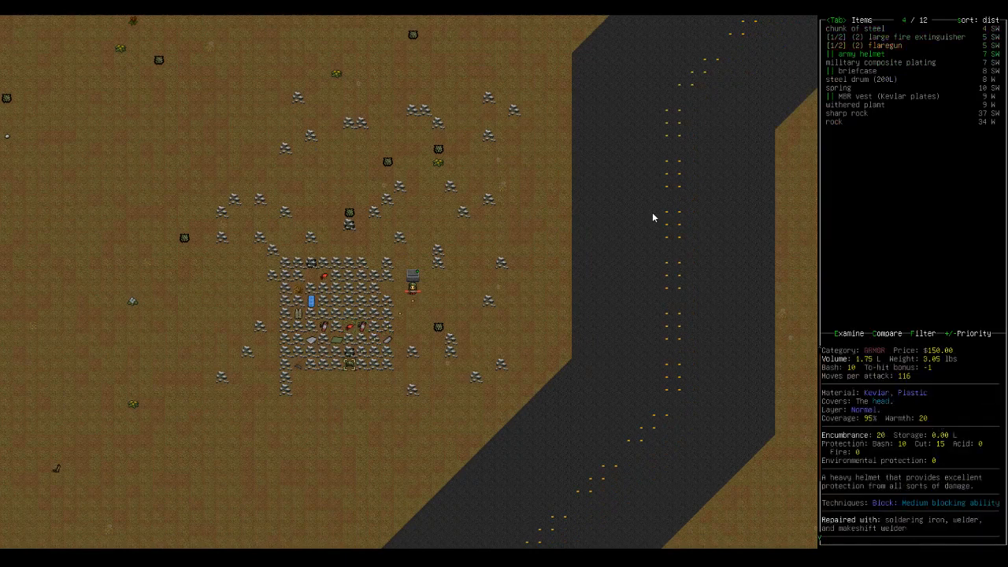
- Move toward the pistol bayonet and army helmet lying nearby
{"action": "key", "text": "DOWN"}
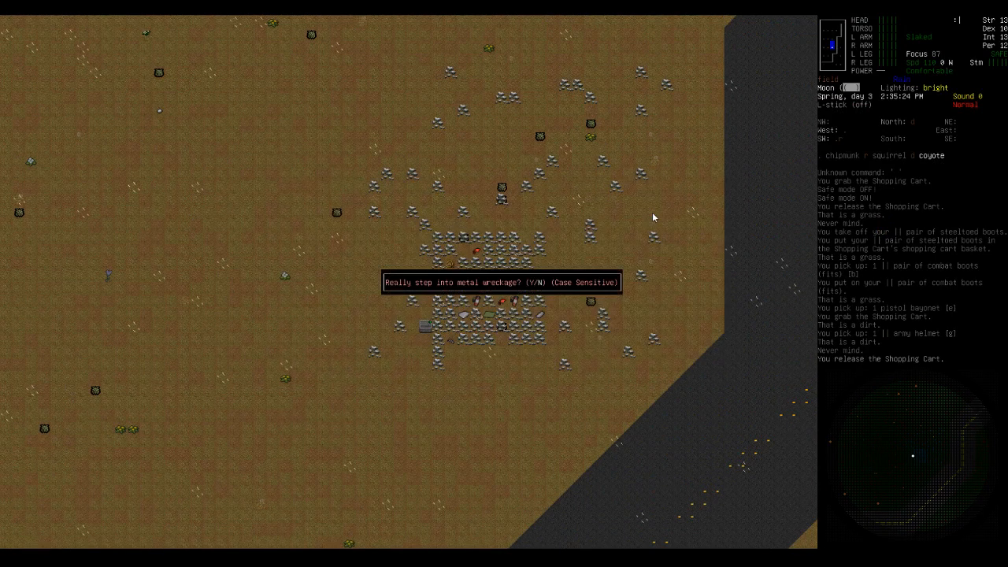
- Confirm stepping into the metal wreckage and examine the nearby grass tile
{"action": "key", "text": "y"}
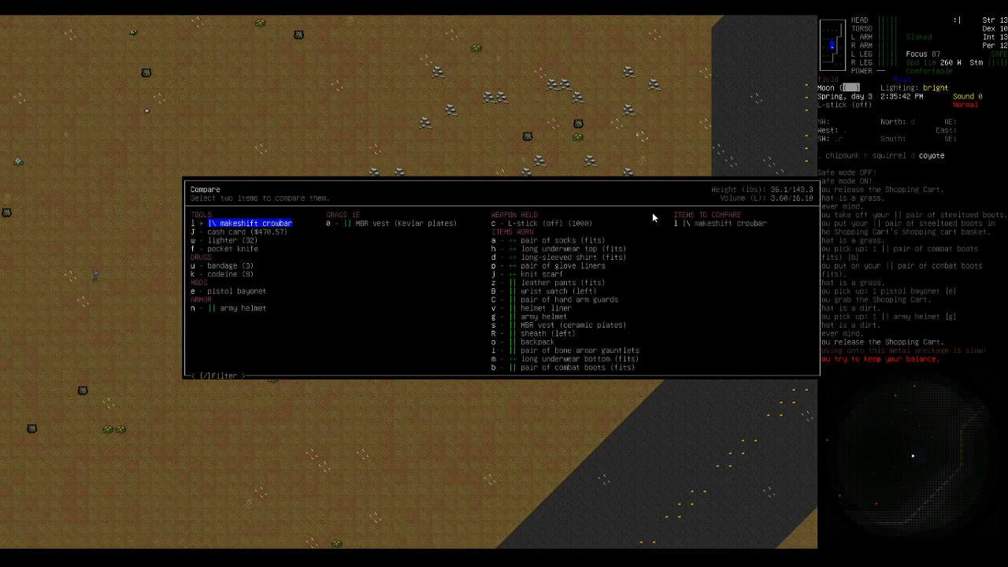
{"action": "left_click", "coordinate": [392, 223]}
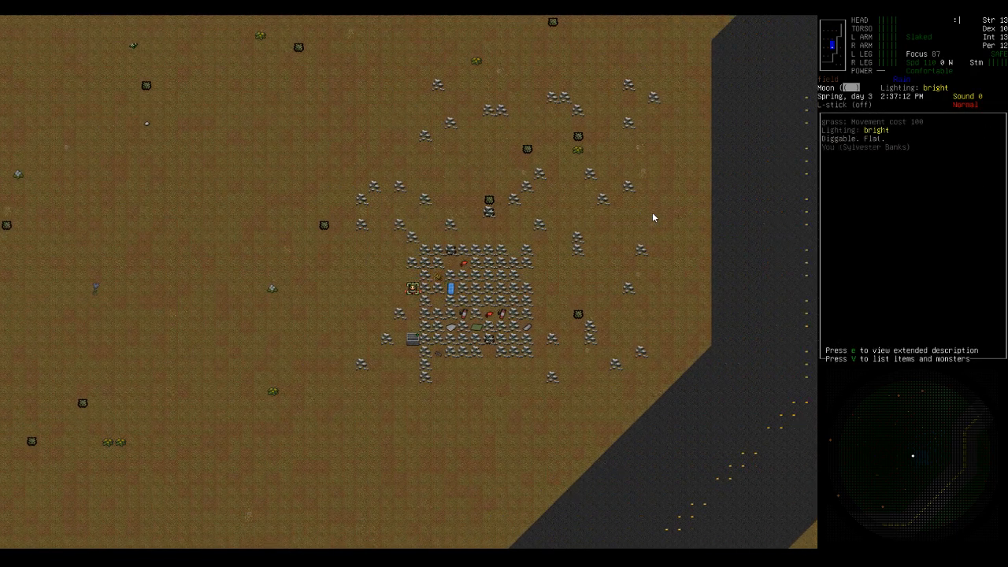
{"action": "key", "text": "V"}
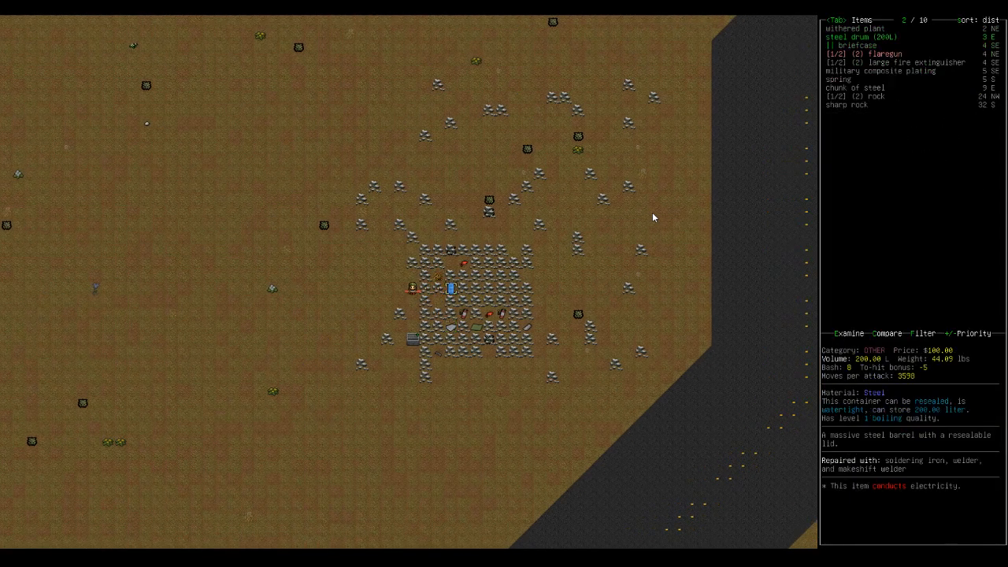
{"action": "mouse_move", "coordinate": [822, 378]}
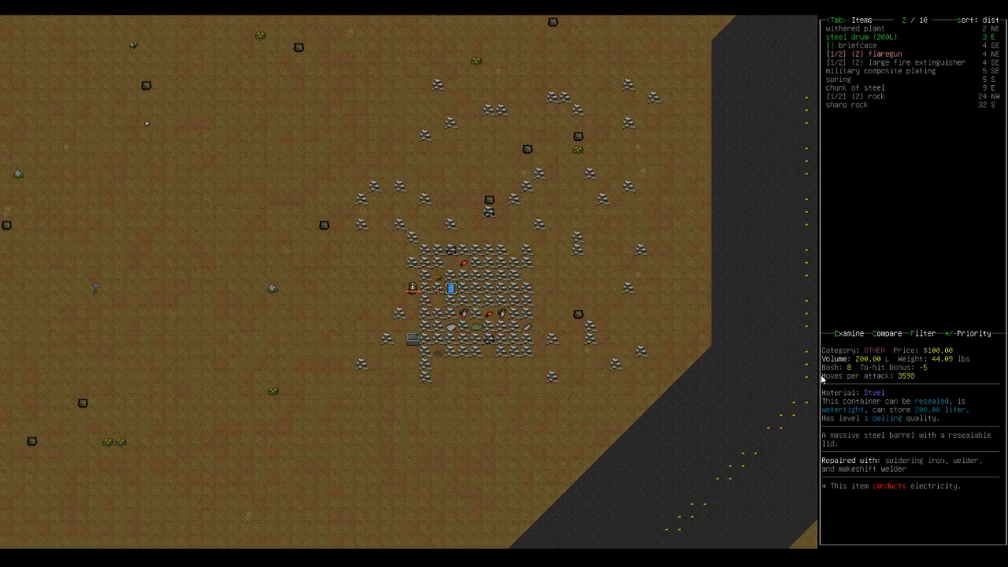
{"action": "mouse_move", "coordinate": [986, 339]}
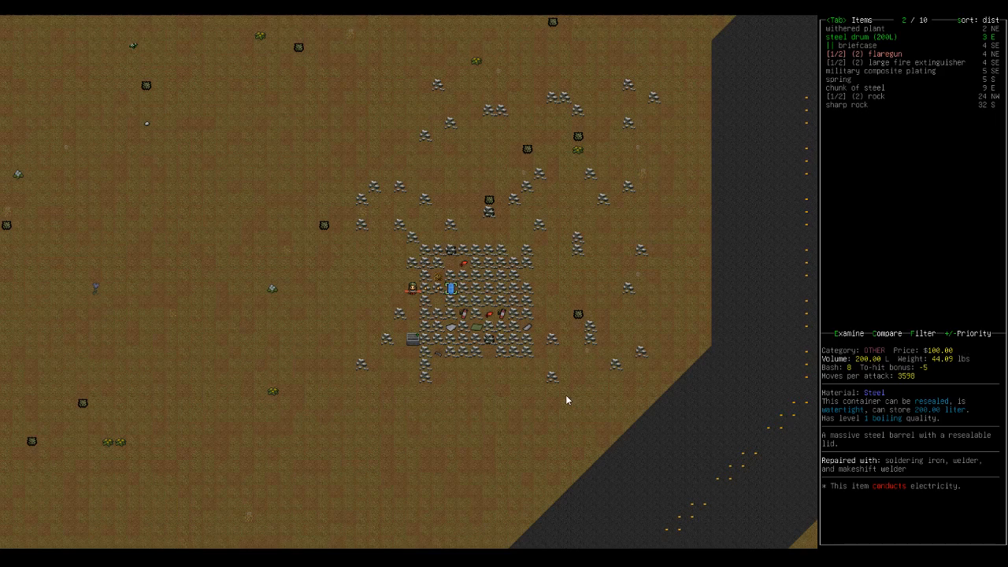
{"action": "mouse_move", "coordinate": [536, 384]}
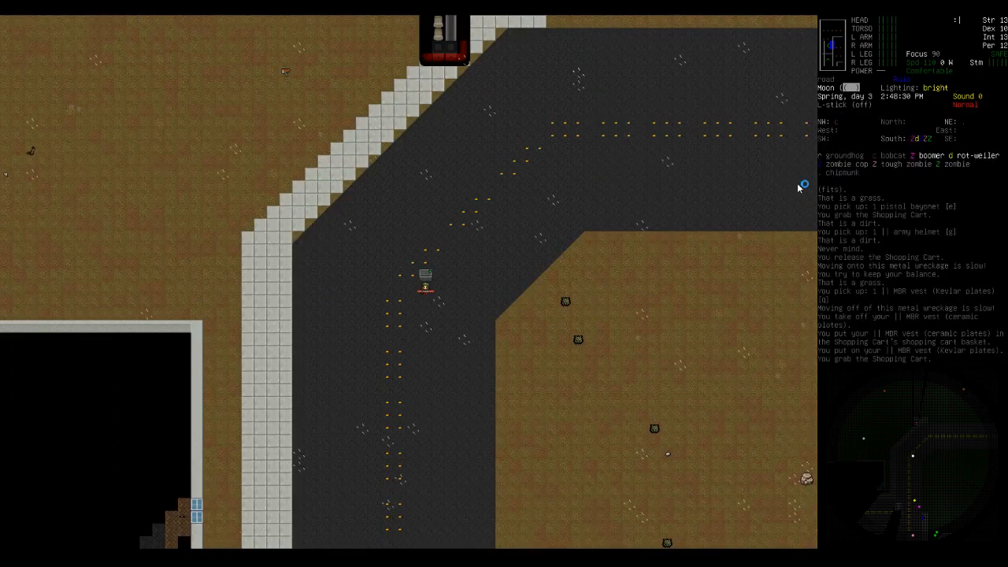
- Check the map while heading down the road with the shopping cart
{"action": "key", "text": "m"}
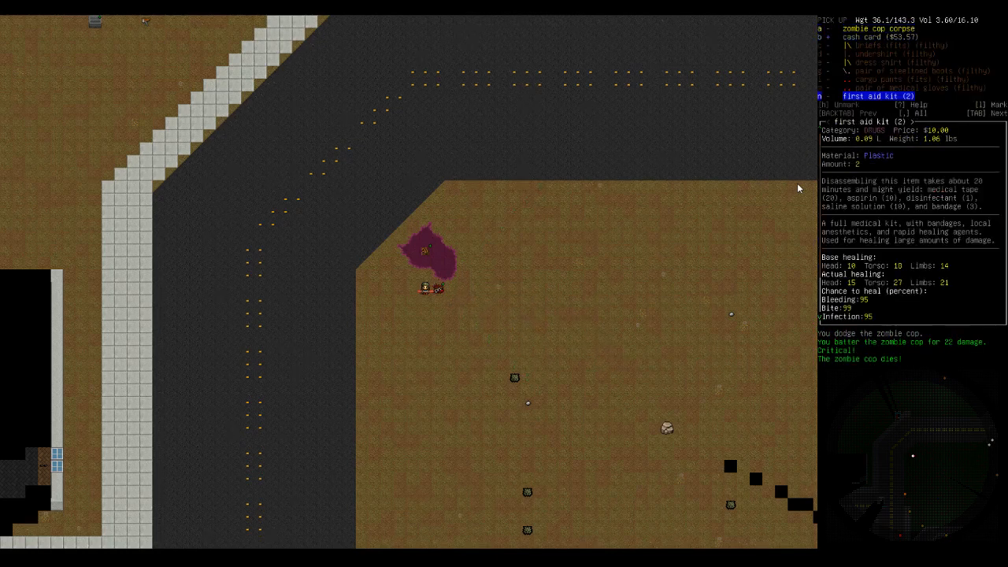
- Browse the zombie cop's dropped loot up to the first aid kit
{"action": "key", "text": "up"}
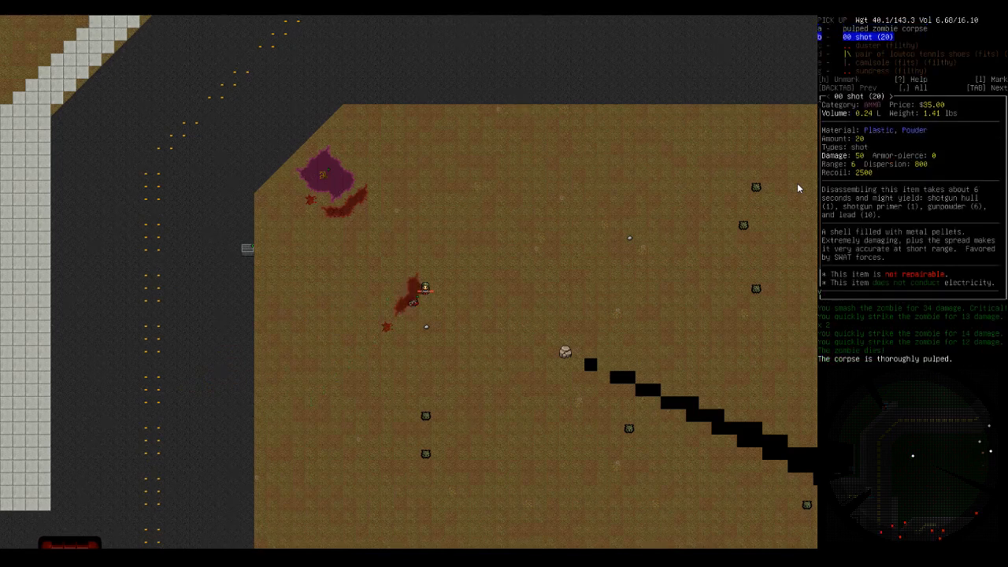
- Browse the pulped zombie's loot down to the 00 shot (20) shells
{"action": "key", "text": "down"}
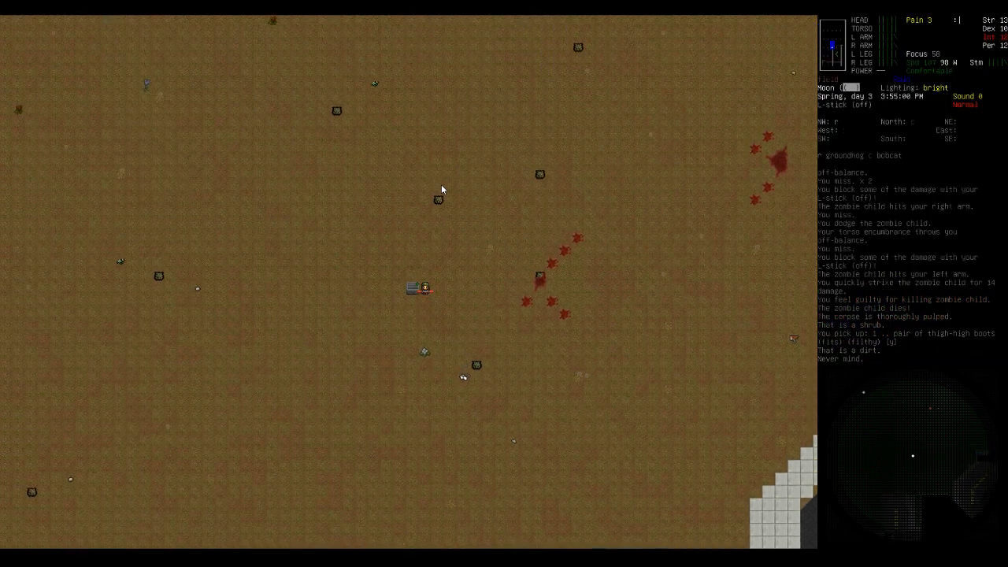
- Stow the gathered gear in the cart basket and eat a peanut butter candy
{"action": "key", "text": "d"}
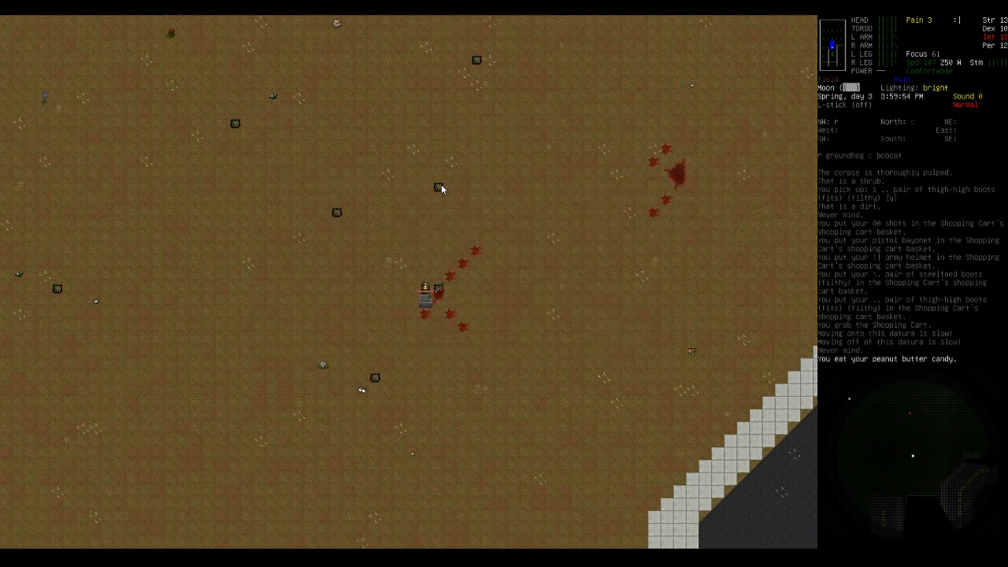
{"action": "key", "text": "E"}
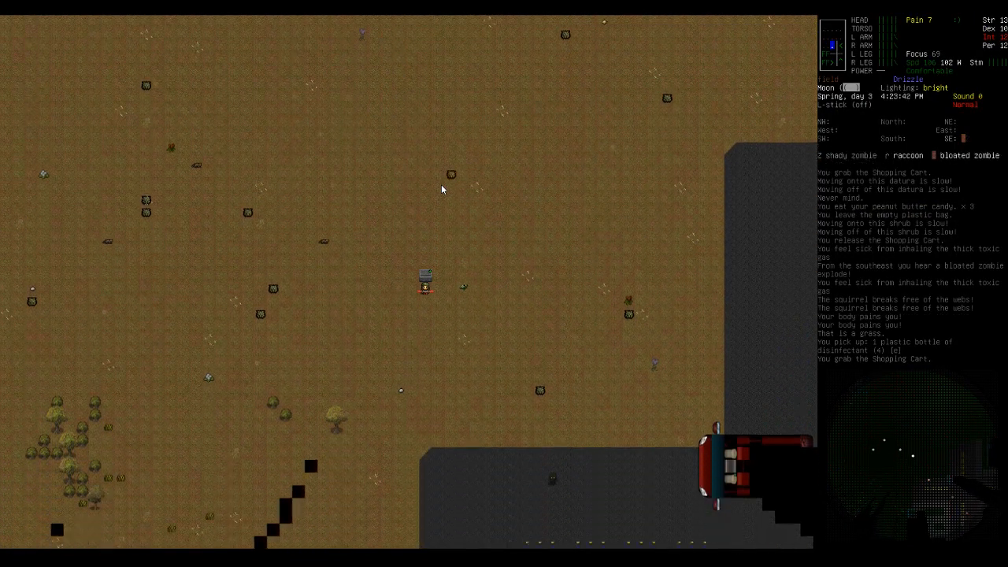
- Push the shopping cart onward into the open field toward the bloated zombie
{"action": "key", "text": "down"}
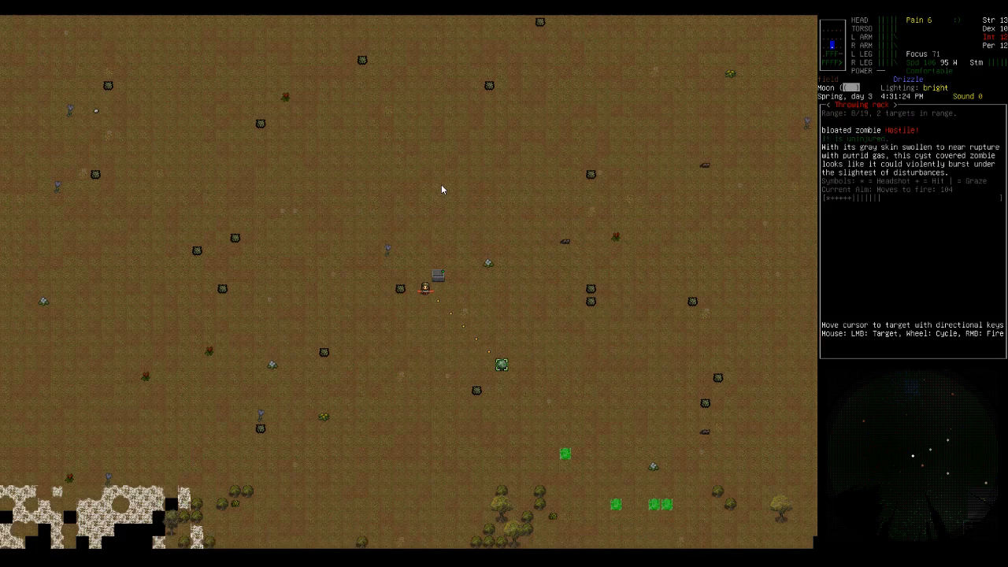
{"action": "mouse_move", "coordinate": [688, 242]}
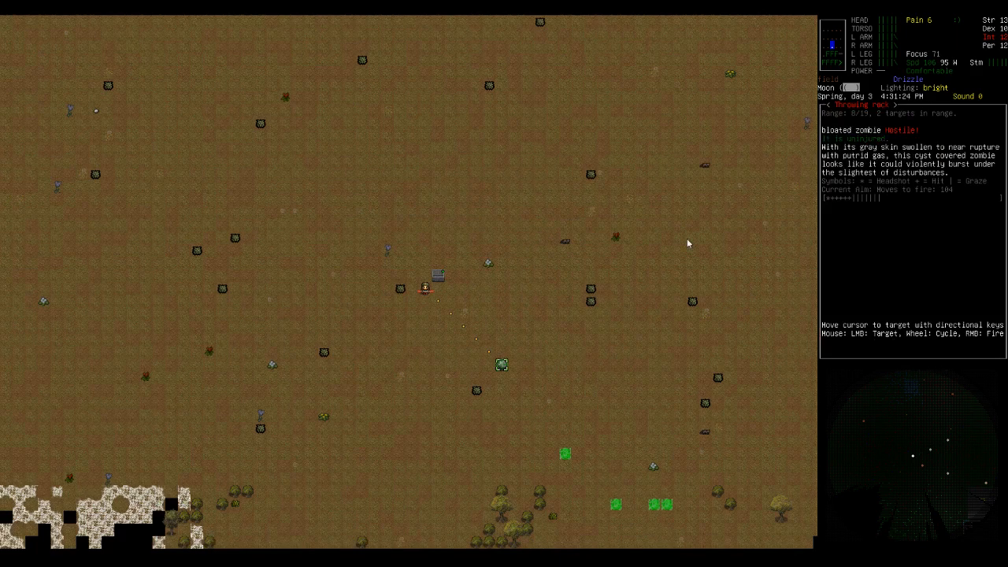
{"action": "mouse_move", "coordinate": [850, 235]}
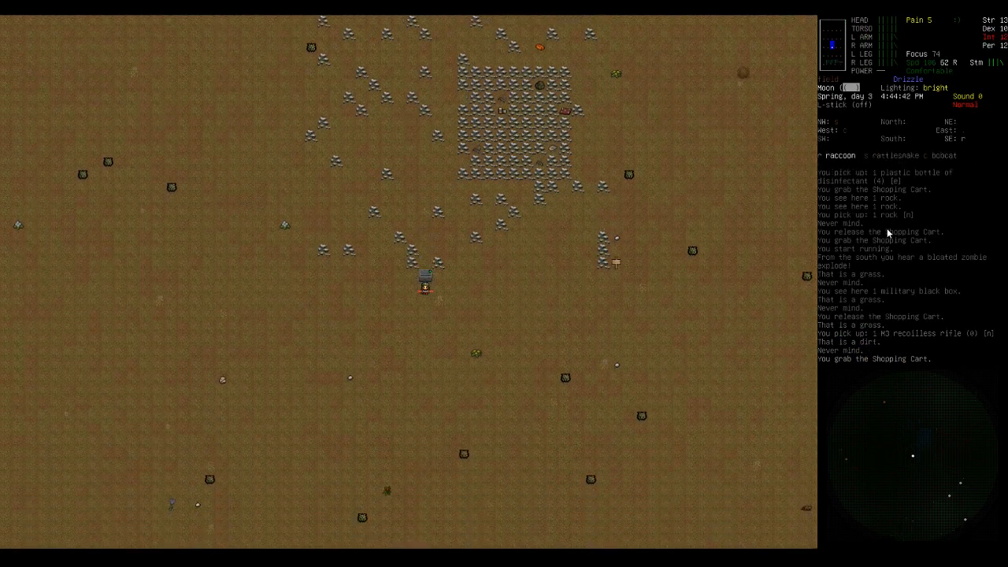
- Check the map after collecting the rock and M3 recoilless rifle
{"action": "key", "text": "m"}
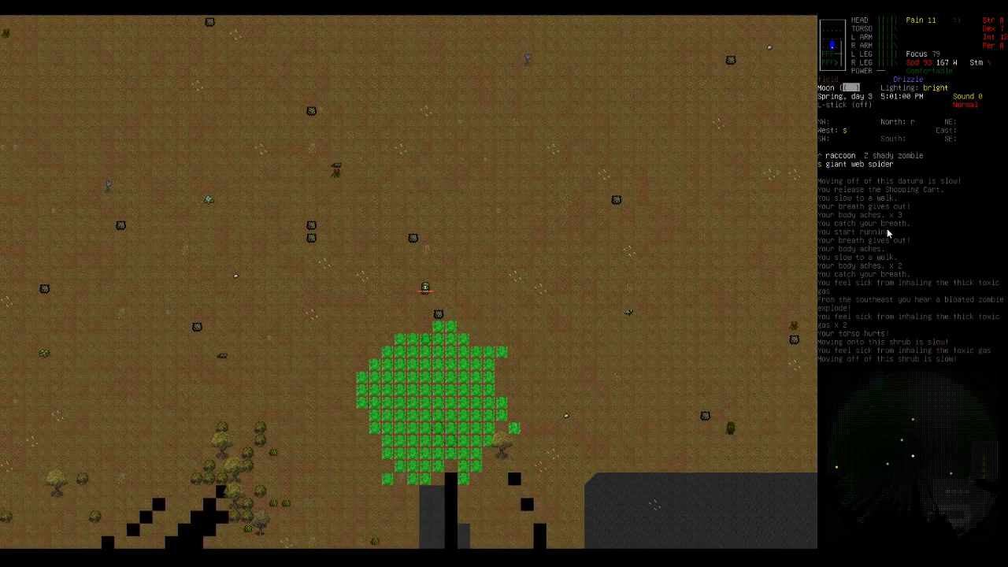
- Toggle to running and head south toward the road around the toxic gas cloud
{"action": "key", "text": "@"}
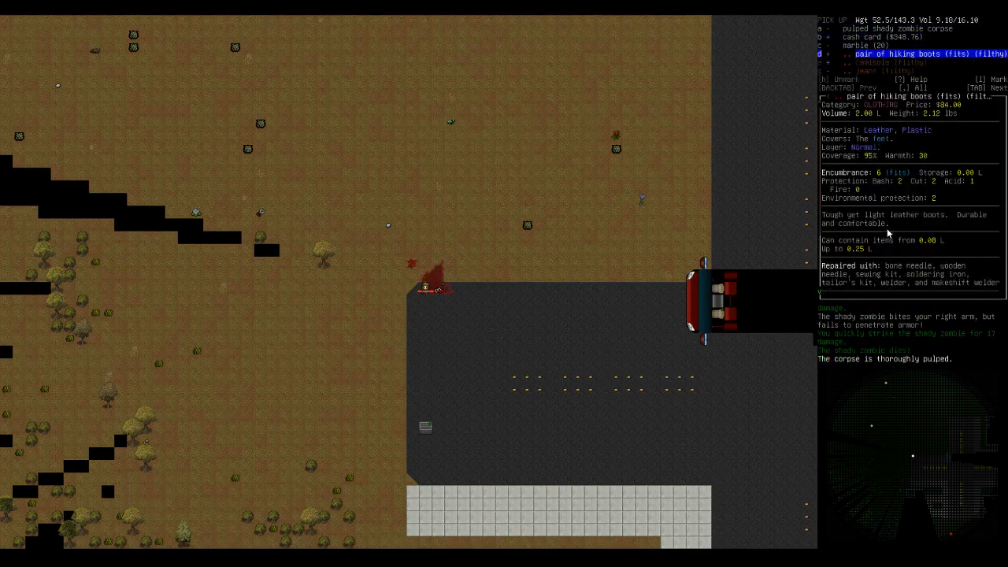
- Take the heavy stick and filthy knee-high boots from the pulped decayed zombie
{"action": "key", "text": "down"}
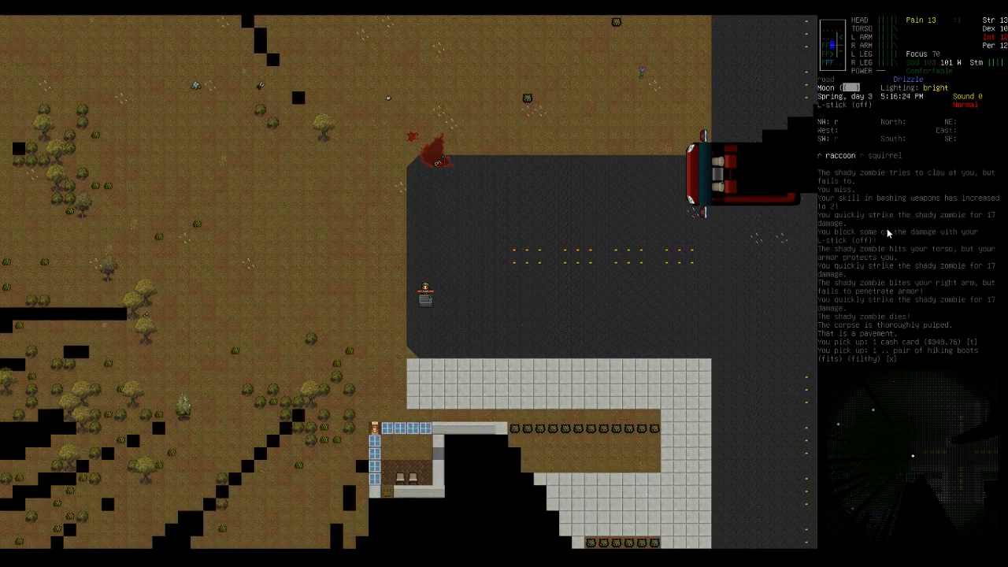
{"action": "key", "text": "d"}
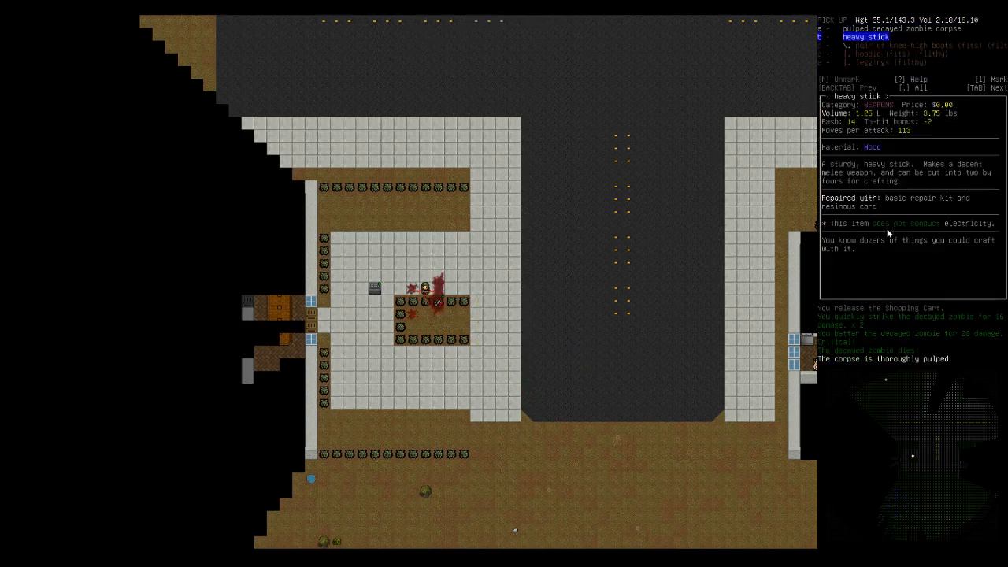
{"action": "key", "text": "enter"}
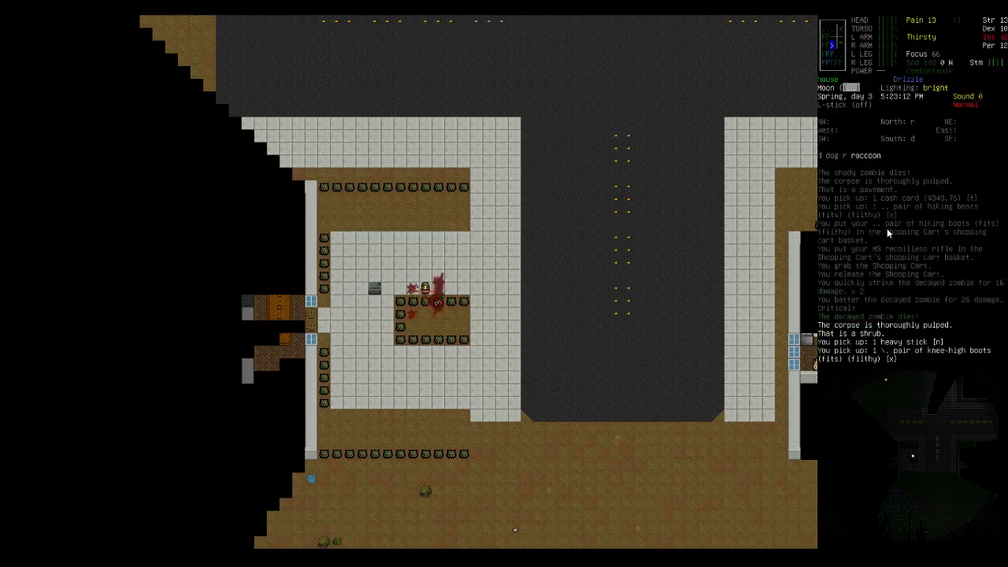
{"action": "key", "text": "d"}
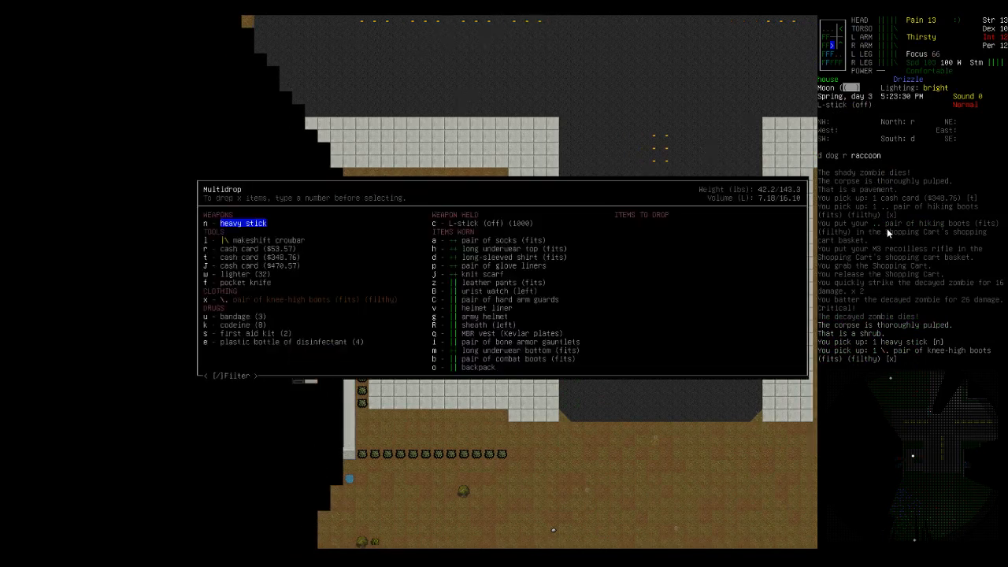
- Grab the Birdhouse Monthly, pry the locked door and wheel the cart inside
{"action": "key", "text": "t"}
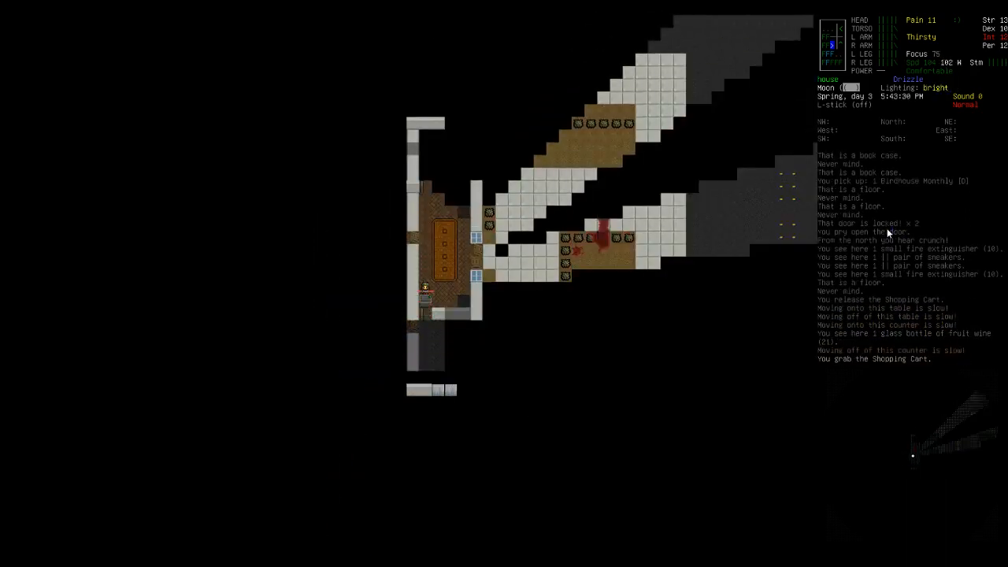
- Put the magazine, fried seeds, grapes, pineapples, flashlights and leather pants into the cart basket
{"action": "key", "text": "c"}
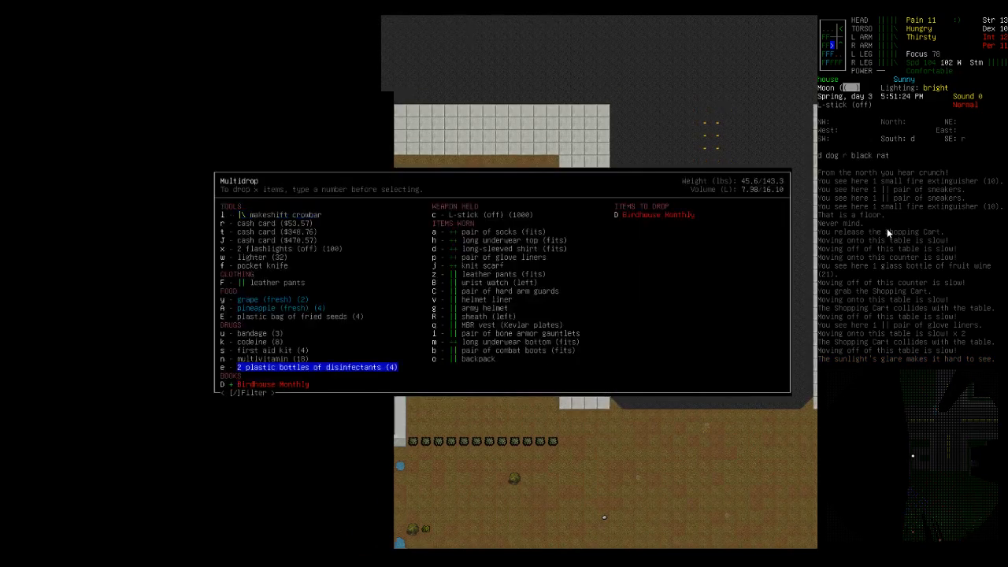
{"action": "key", "text": "up"}
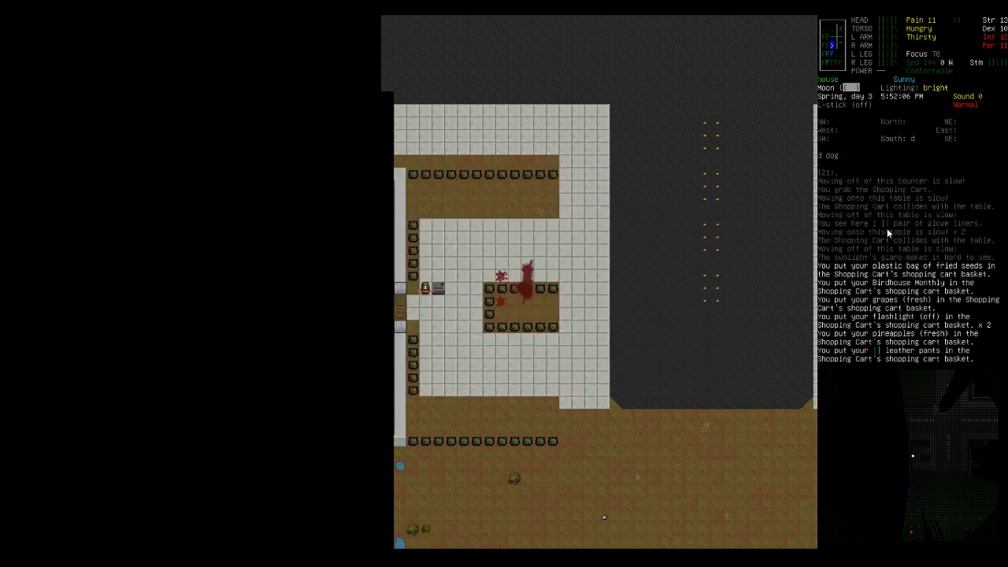
- Eat the fresh grapes and a pineapple from the cart basket via the Consume menu
{"action": "key", "text": "E"}
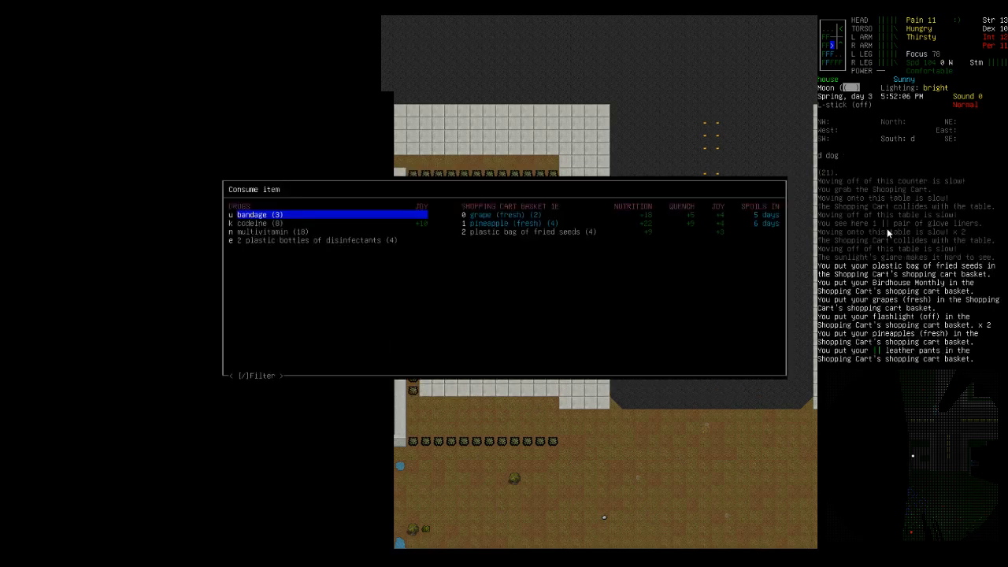
{"action": "left_click", "coordinate": [511, 215]}
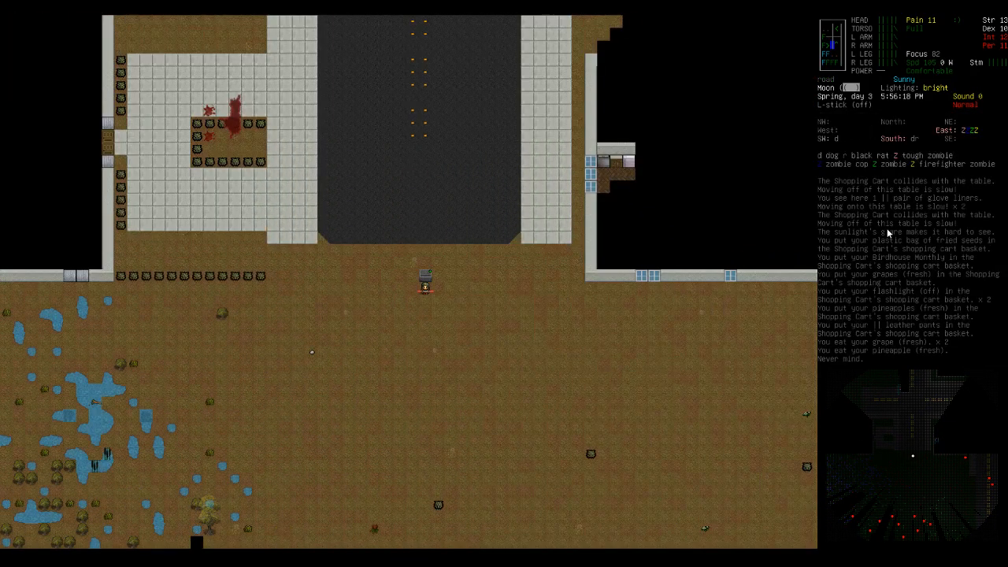
- Kill and pulp the tough zombie and stash its thigh-high boots in the cart
{"action": "key", "text": "m"}
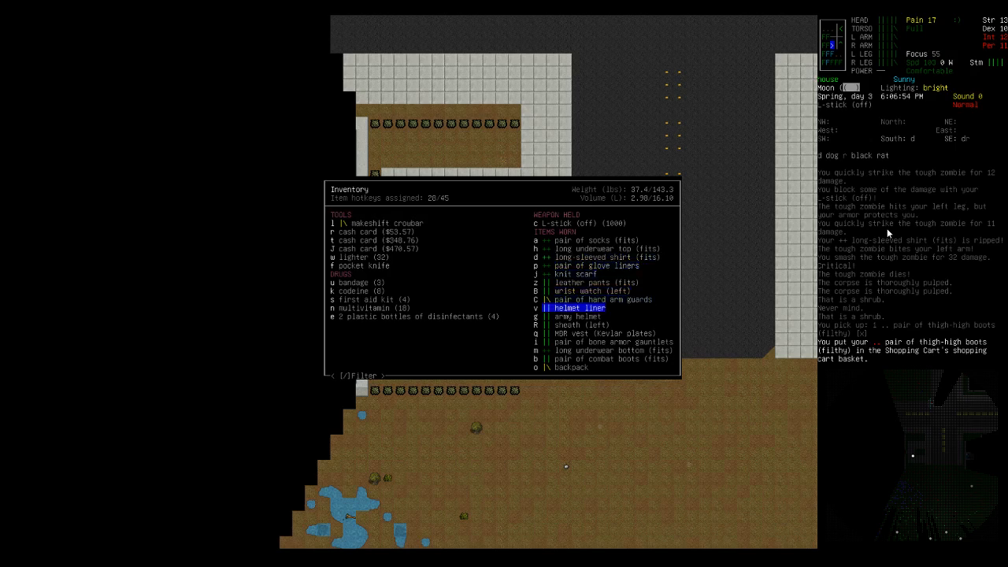
- Close the inventory, kill the feral runner and pick up its filthy rain coat
{"action": "key", "text": "down"}
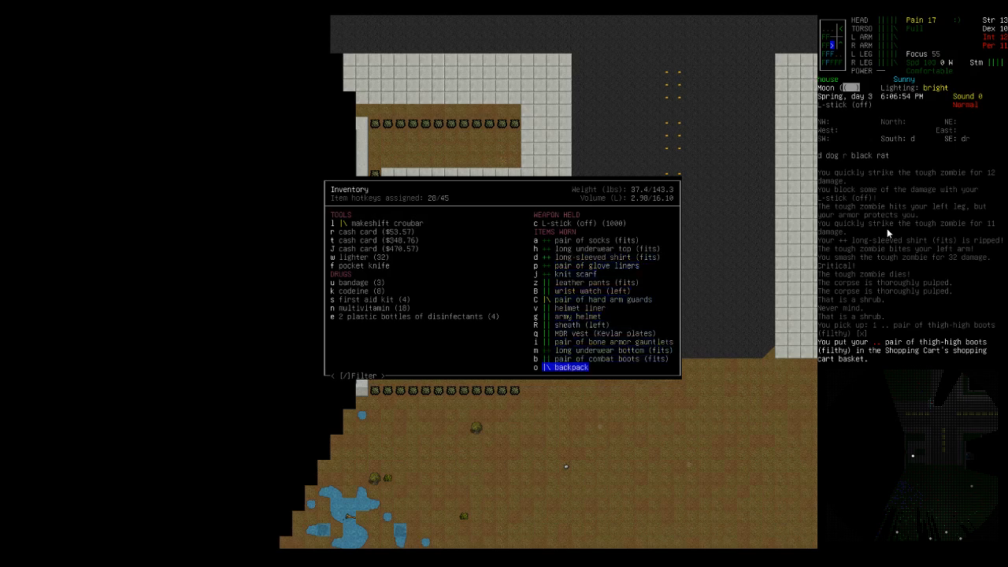
{"action": "key", "text": "Escape"}
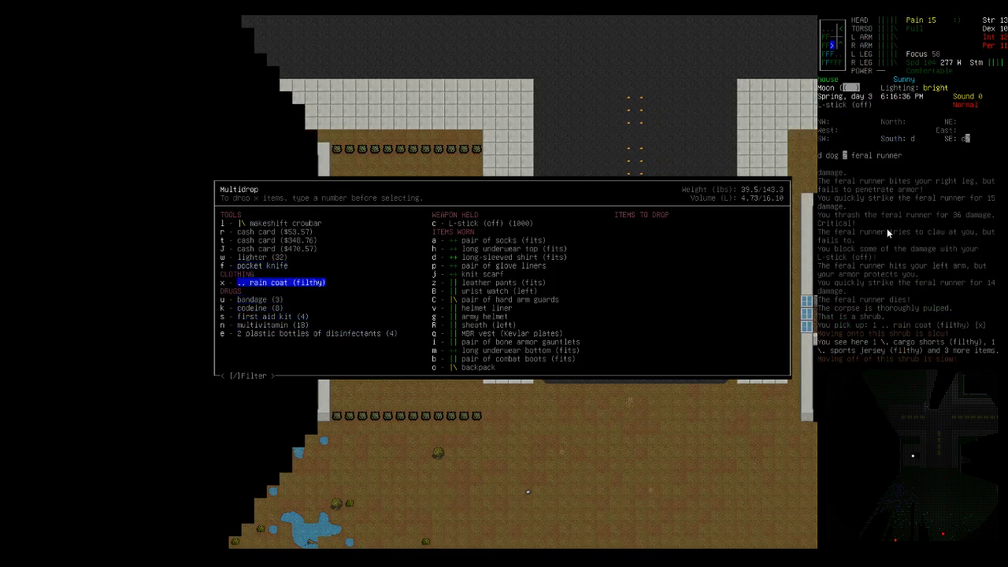
- Walk out to the road and examine the pavement and nearby zombies
{"action": "key", "text": "up"}
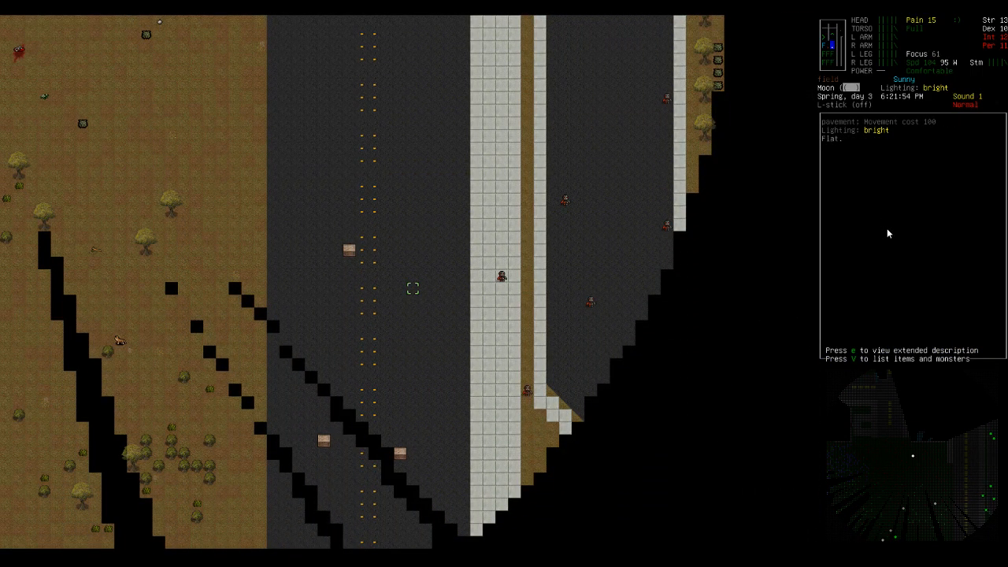
- Kill the zombie beside the parked red vehicle and pulp the corpses
{"action": "key", "text": "up"}
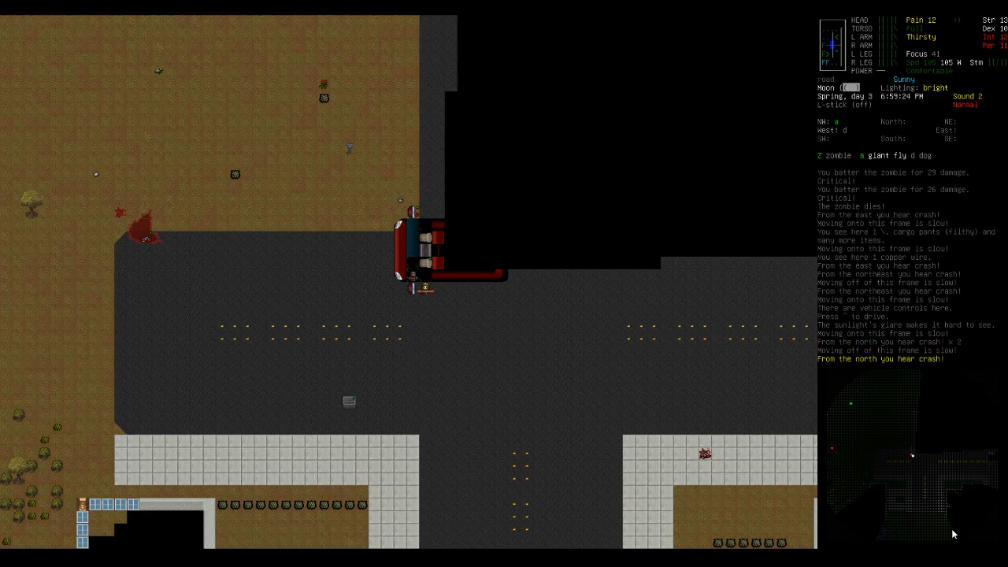
{"action": "key", "text": "s"}
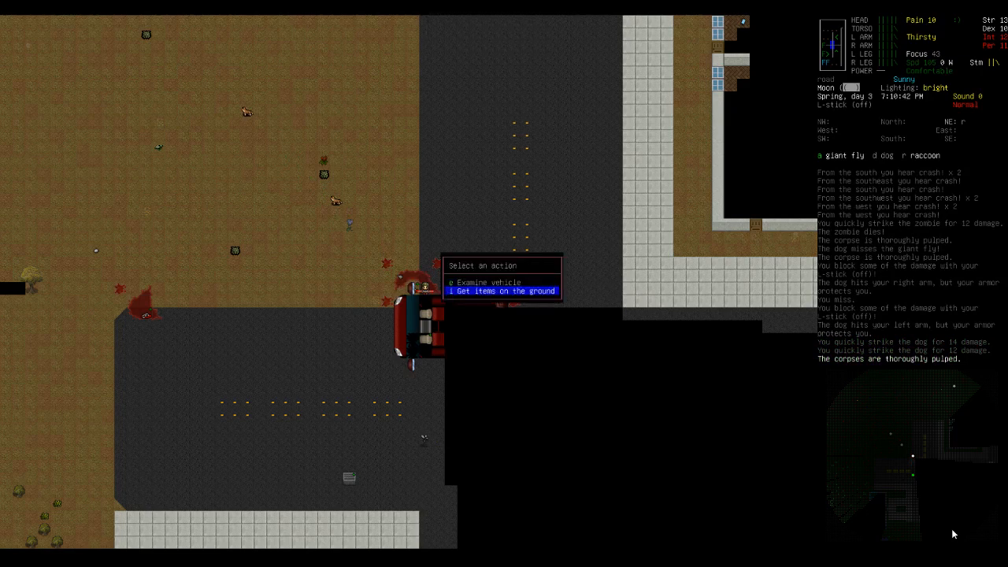
- Browse the ground items and highlight the $389.57 cash card
{"action": "left_click", "coordinate": [501, 291]}
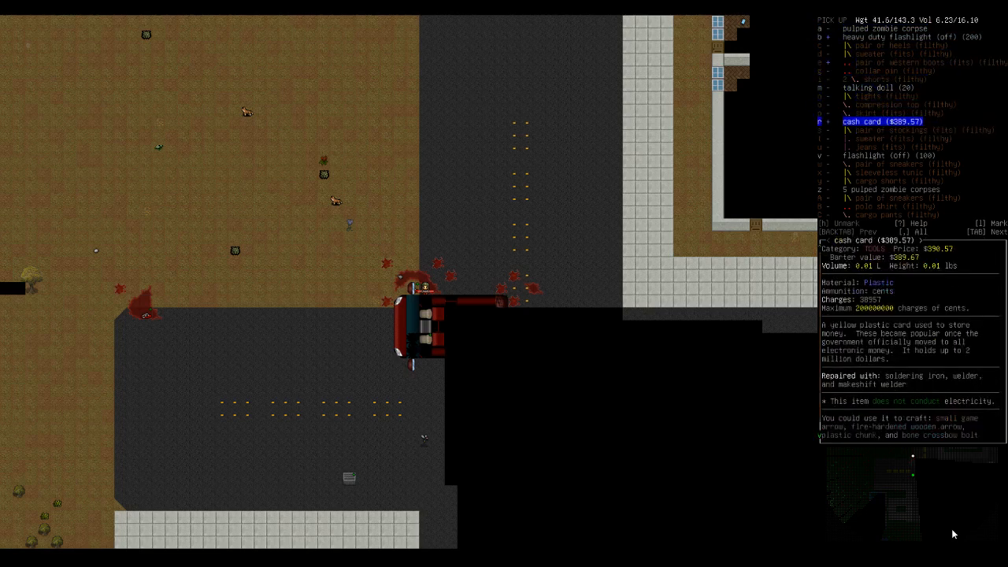
{"action": "key", "text": "down"}
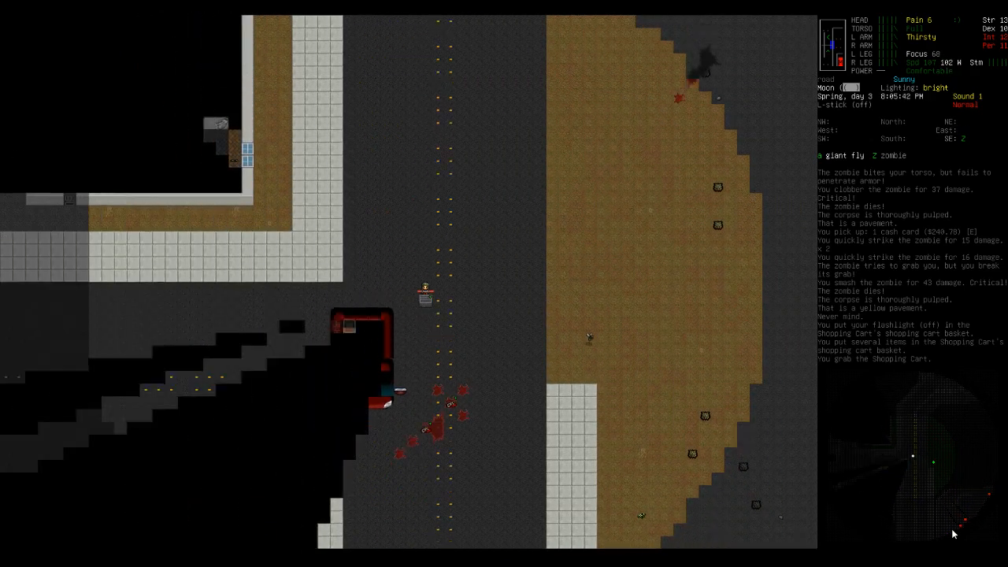
- Push the shopping cart along the dark road after pulping another corpse
{"action": "key", "text": "m"}
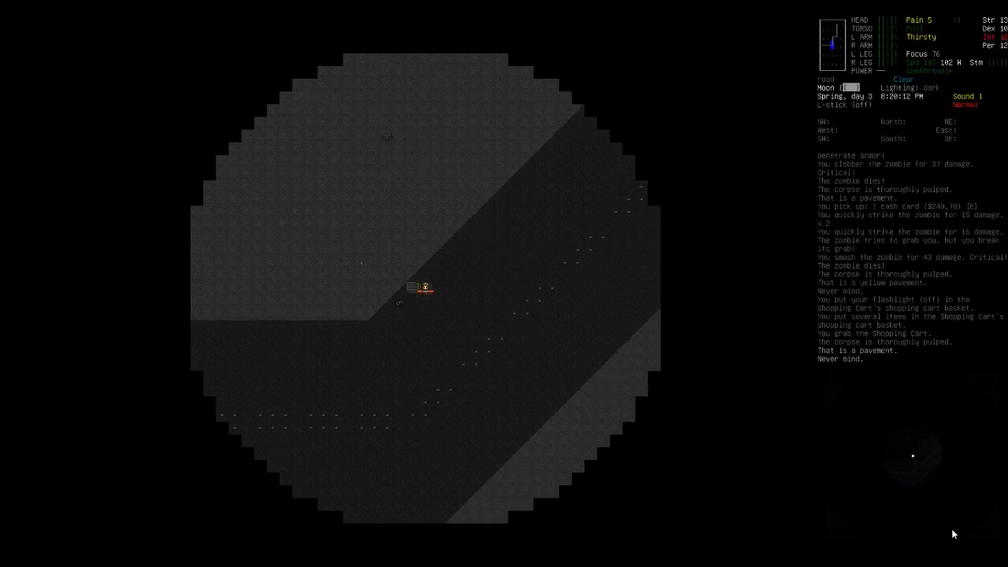
- Bring up the overmap showing the road from Westbrook toward Winthrop and Putney
{"action": "key", "text": "m"}
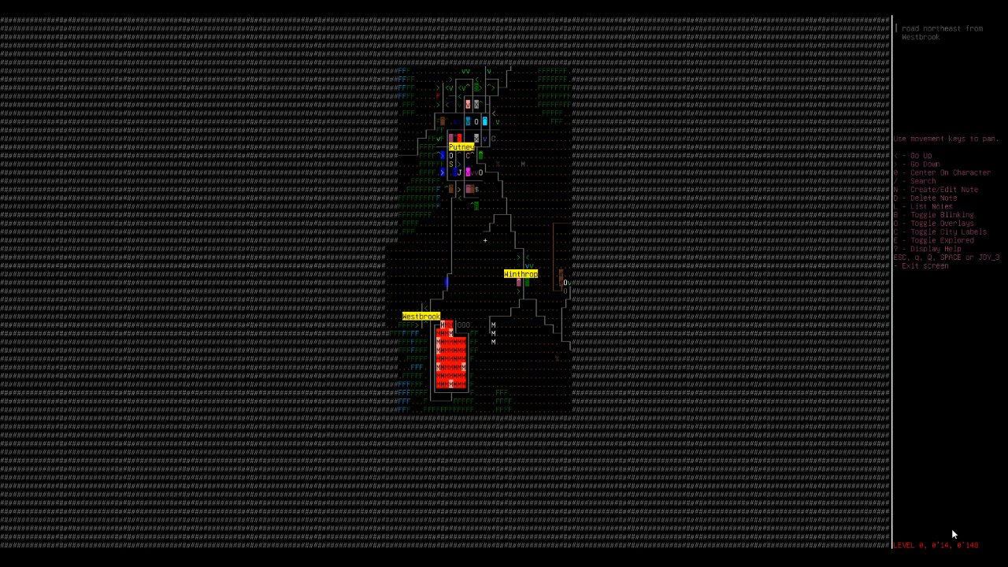
- Leave the overmap and return the character with the cart to the evac shelter
{"action": "key", "text": "Escape"}
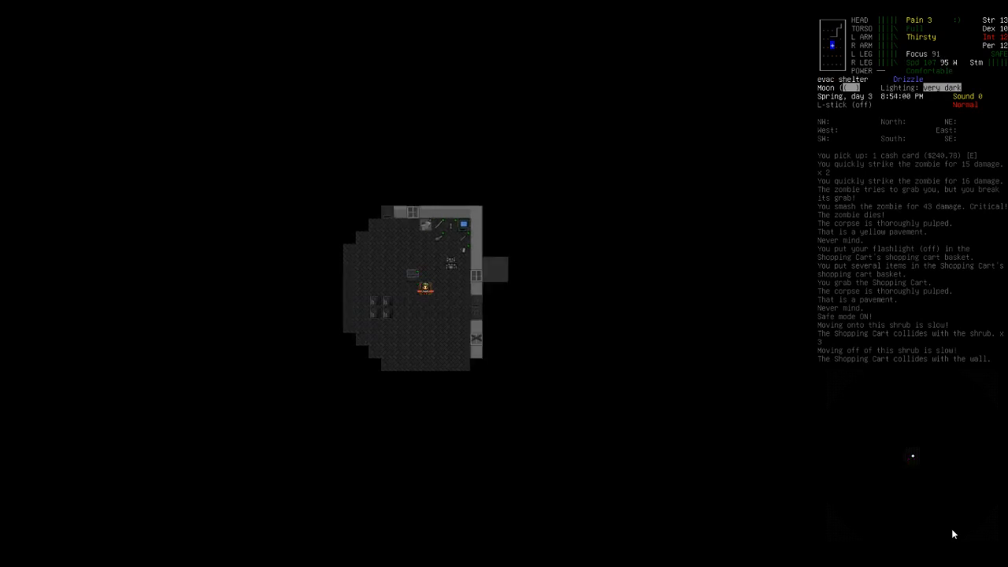
- Unload first aid kits, disinfectant and five cash cards from the cart onto the shelter floor
{"action": "key", "text": "i"}
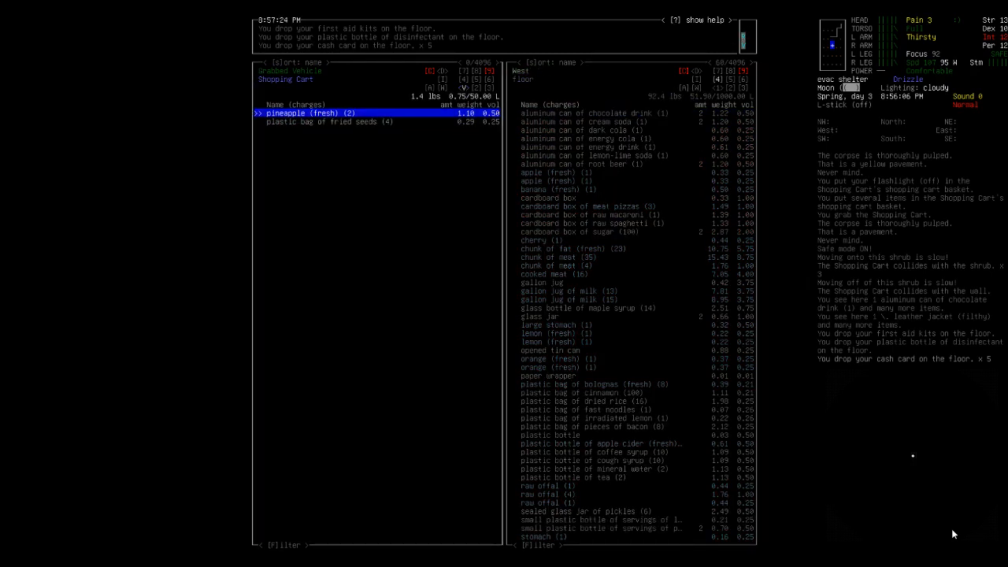
- Choose the gallon jug of milk to drink from the eat menu
{"action": "key", "text": "Escape"}
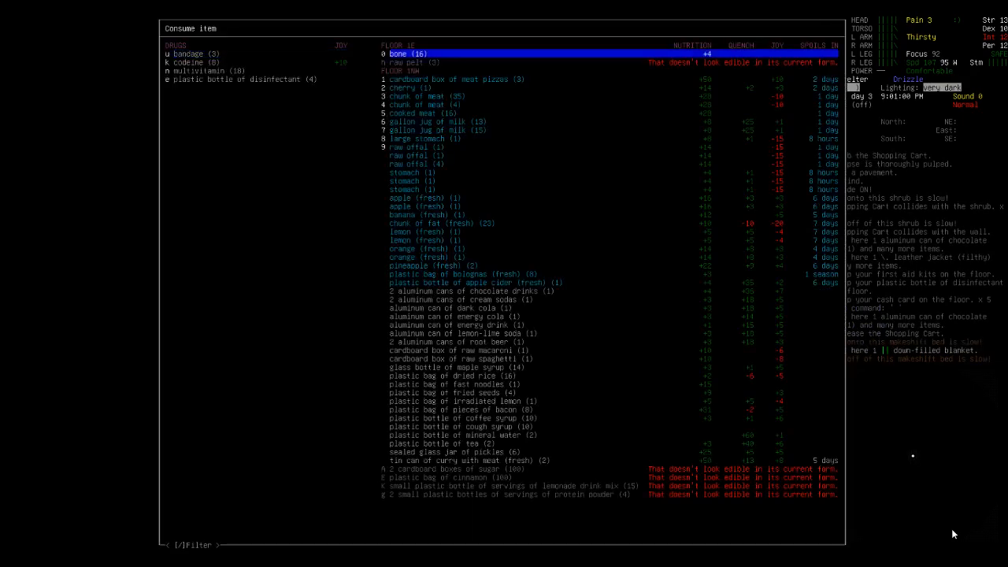
{"action": "key", "text": "down"}
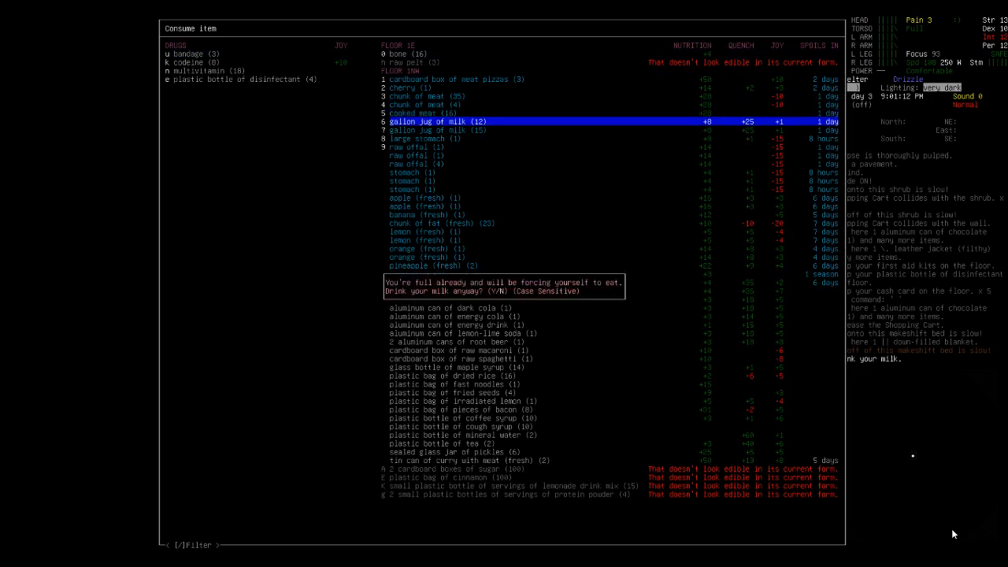
{"action": "mouse_move", "coordinate": [533, 247]}
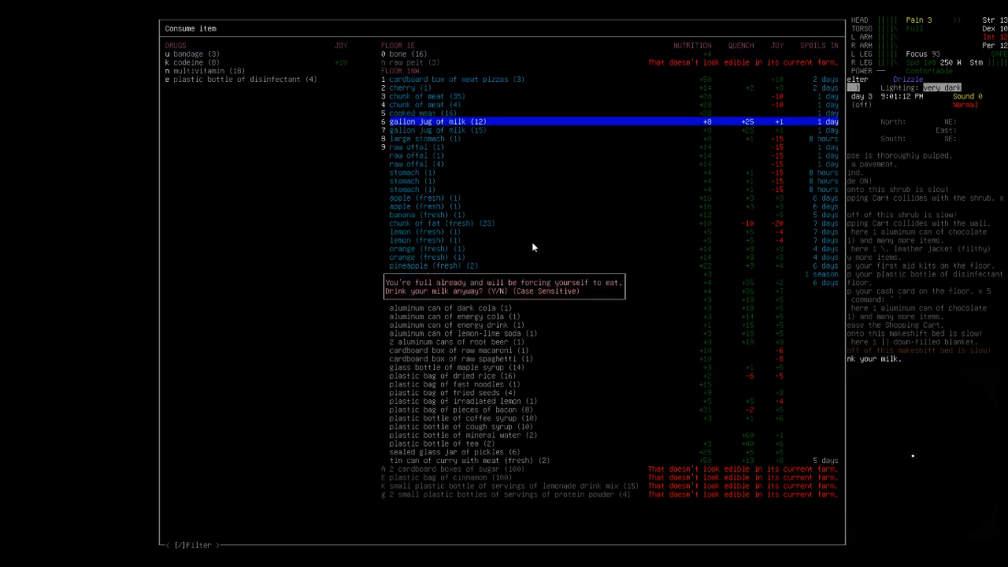
{"action": "mouse_move", "coordinate": [472, 340]}
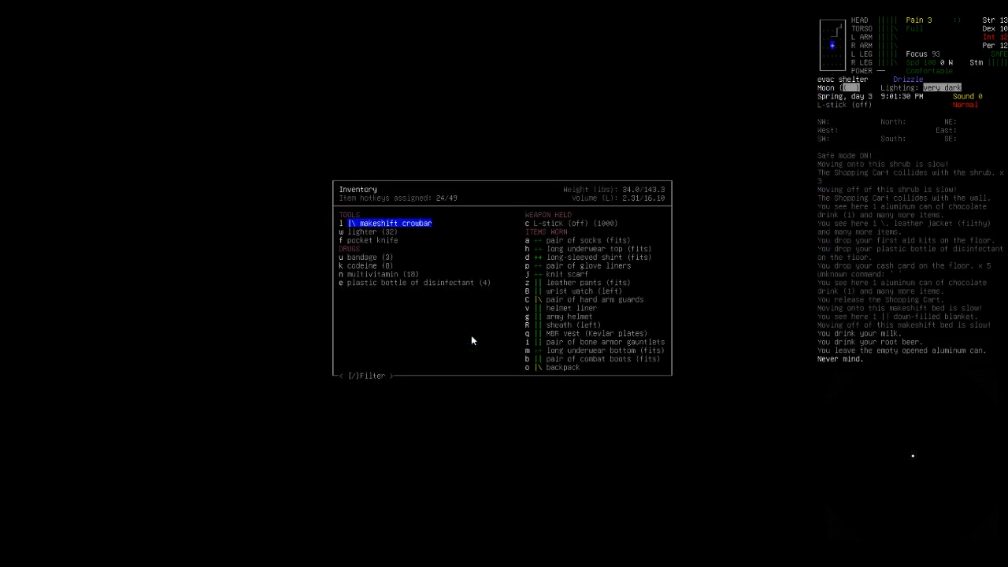
- Leave the inventory and return to the shelter view on the makeshift bed
{"action": "key", "text": "Escape"}
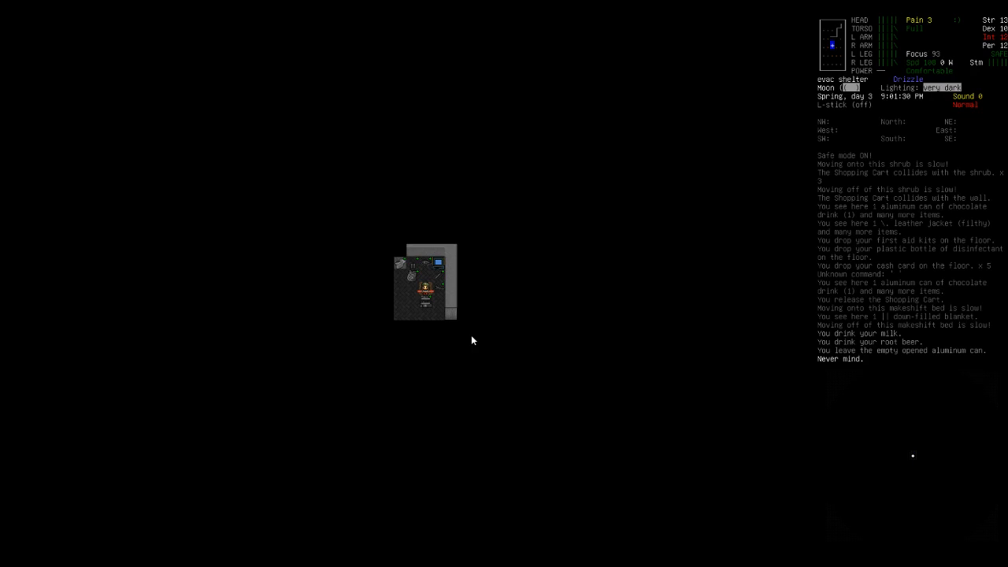
{"action": "key", "text": "m"}
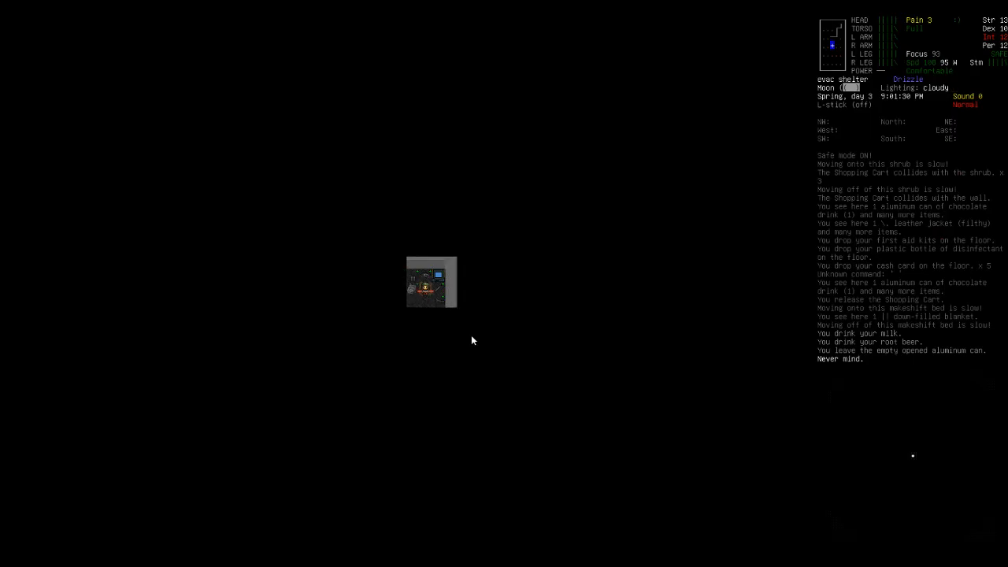
- Read Popular Mechanics until the mechanics skill gains a level
{"action": "key", "text": "r"}
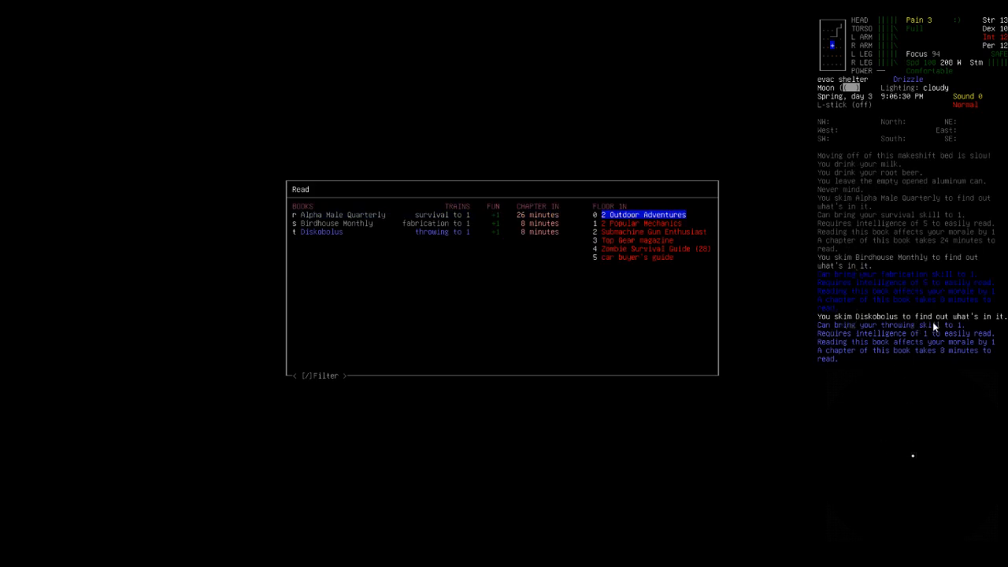
{"action": "mouse_move", "coordinate": [940, 340]}
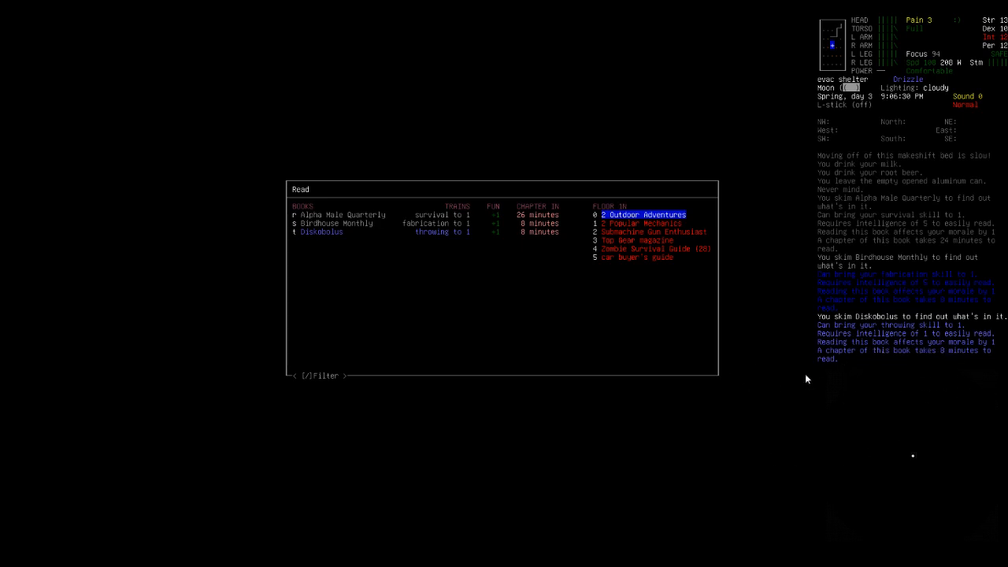
{"action": "mouse_move", "coordinate": [866, 239]}
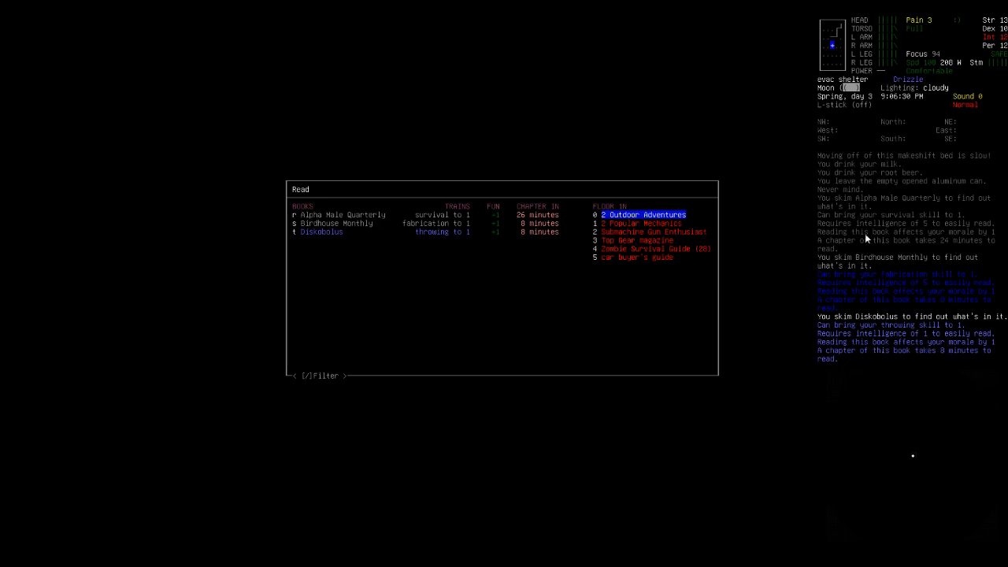
{"action": "mouse_move", "coordinate": [872, 451]}
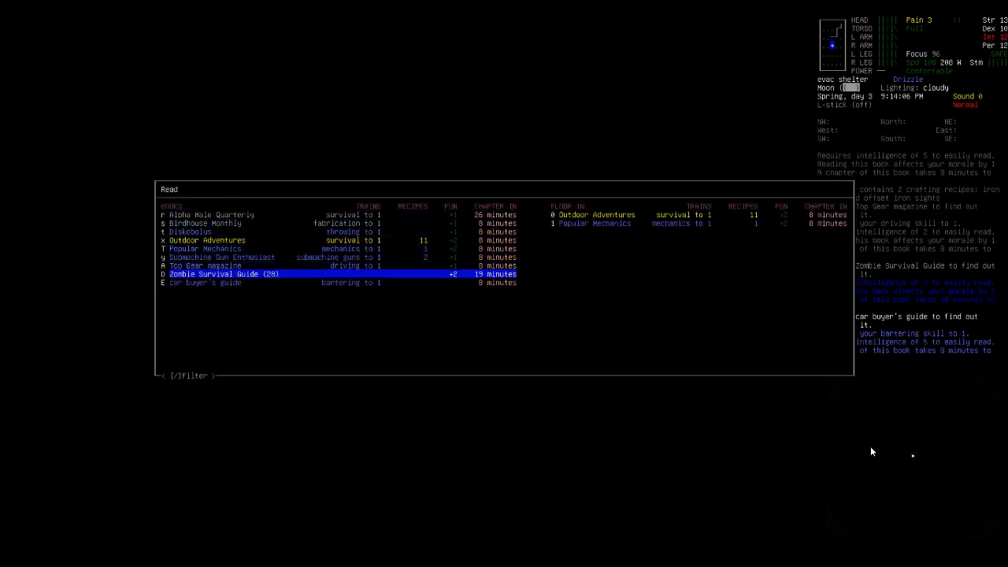
{"action": "key", "text": "up"}
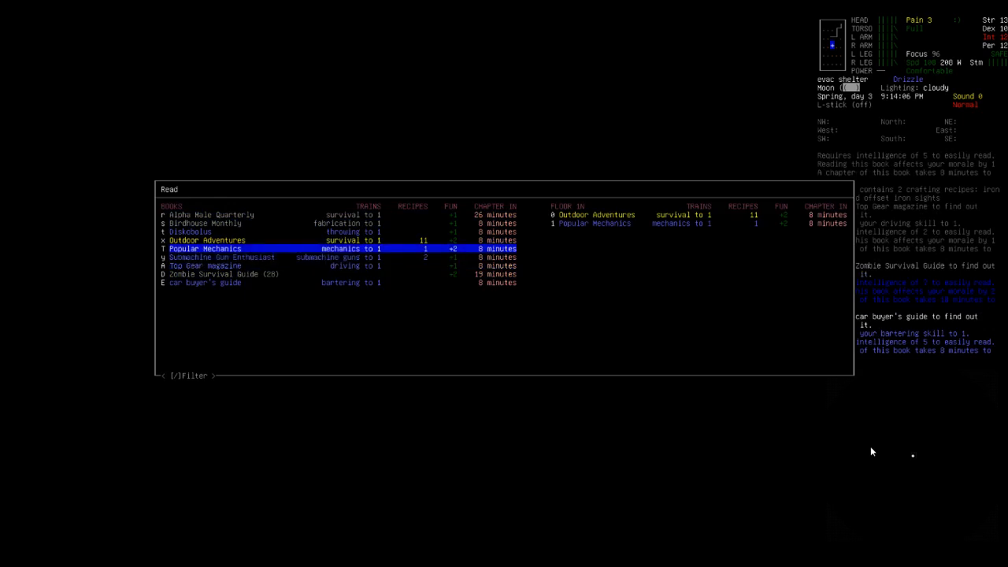
{"action": "left_click", "coordinate": [204, 249]}
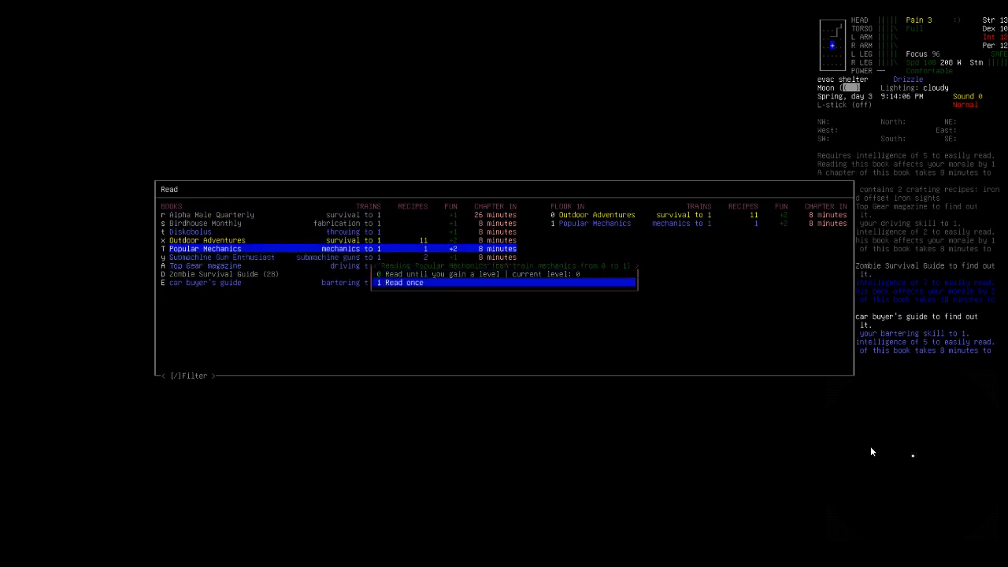
{"action": "left_click", "coordinate": [402, 283]}
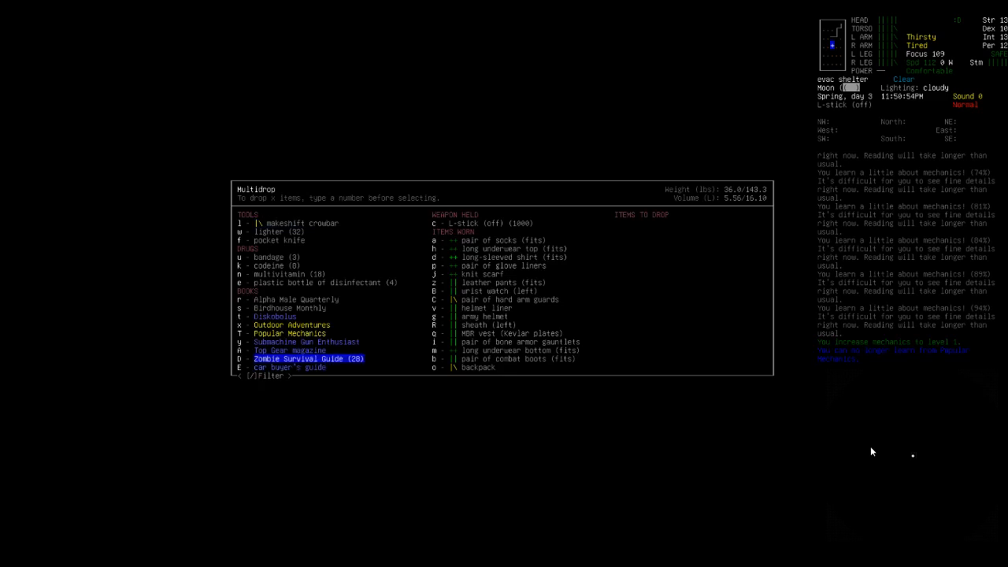
- Mark the carried books in the multidrop menu to leave them on the shelter floor
{"action": "key", "text": "s"}
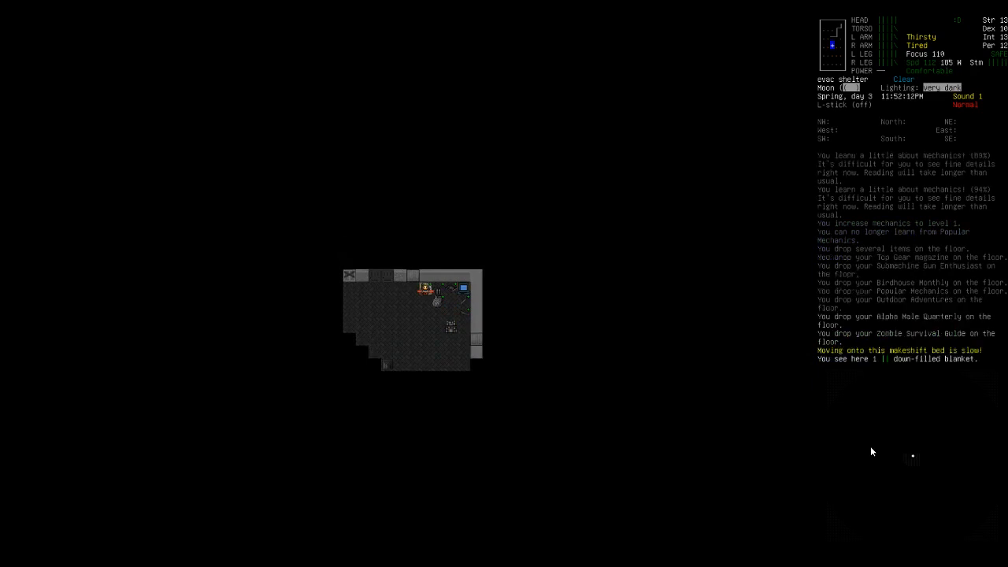
- Drink milk, then save the game and sleep through the night until day 4
{"action": "key", "text": "E"}
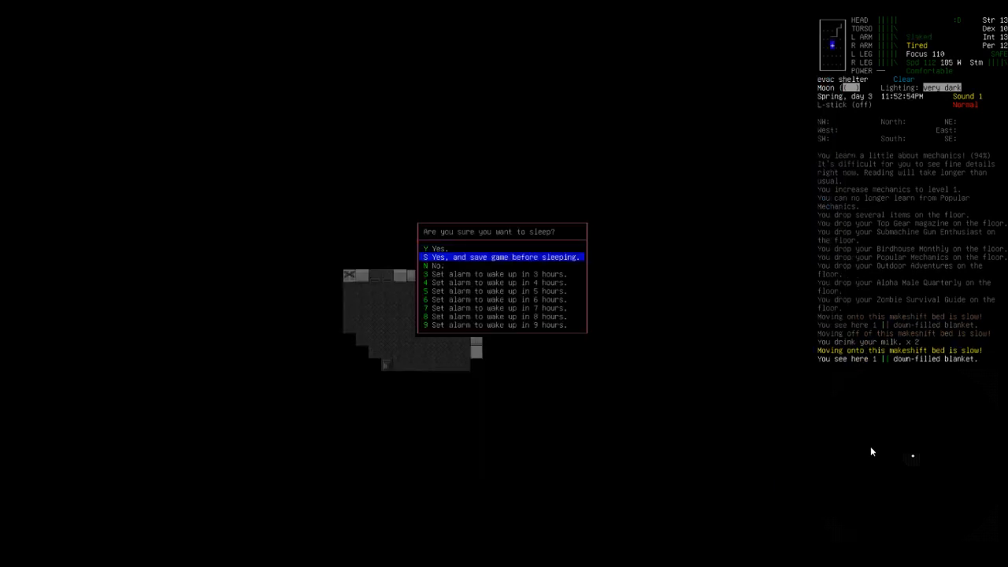
{"action": "key", "text": "s"}
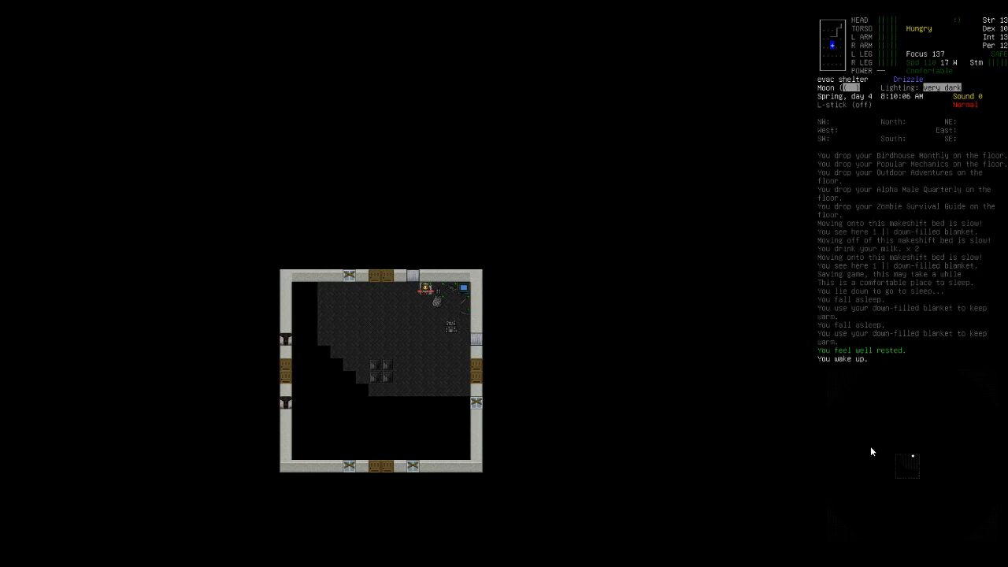
- Eat the cooked meat from the consume menu and browse for the jug of milk
{"action": "key", "text": "E"}
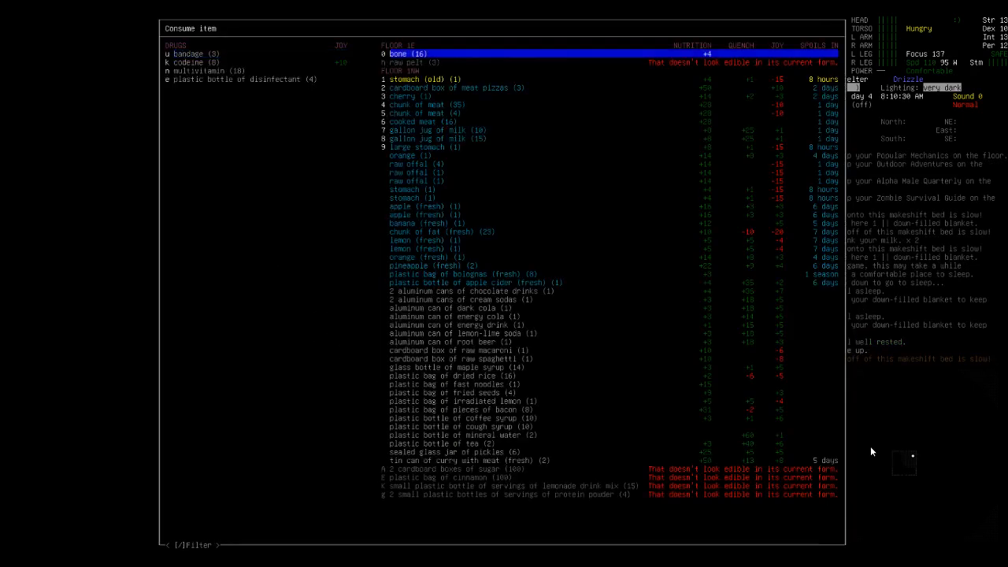
{"action": "key", "text": "down"}
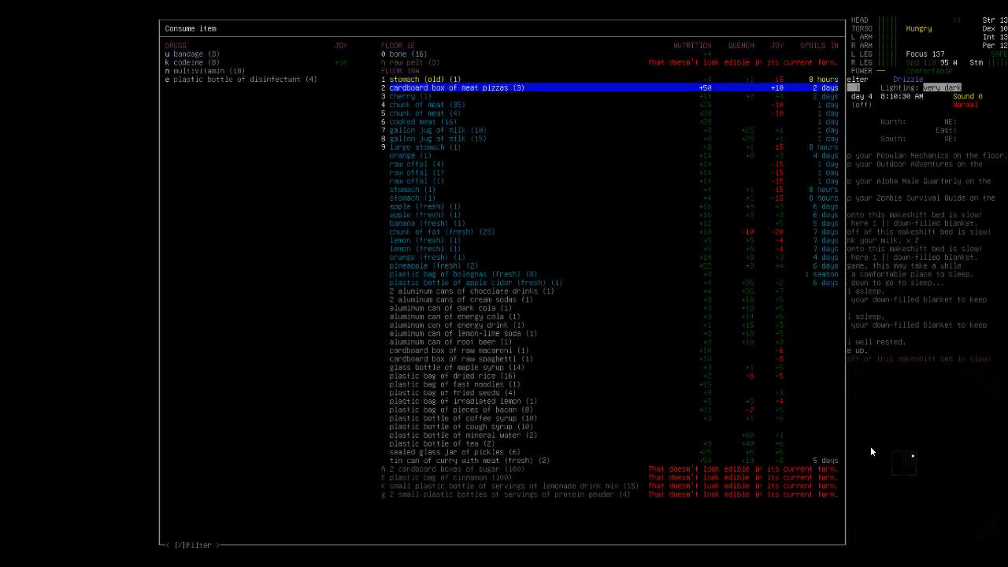
{"action": "key", "text": "down"}
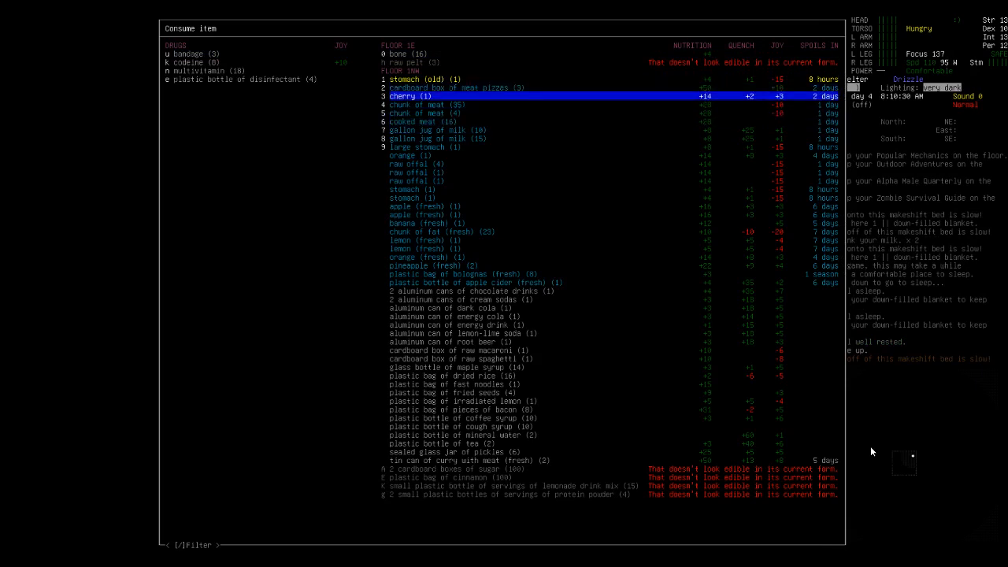
{"action": "key", "text": "Down"}
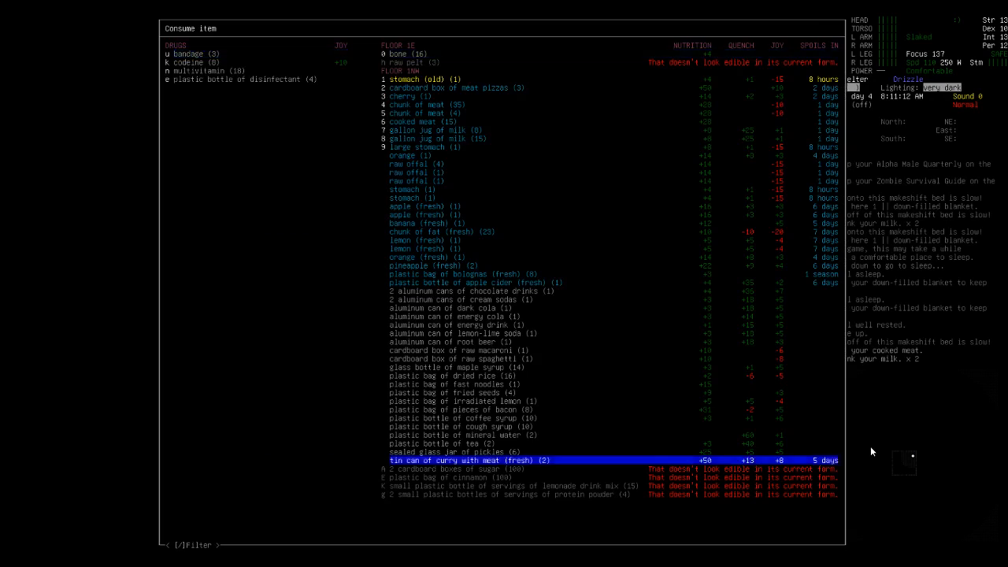
{"action": "key", "text": "up"}
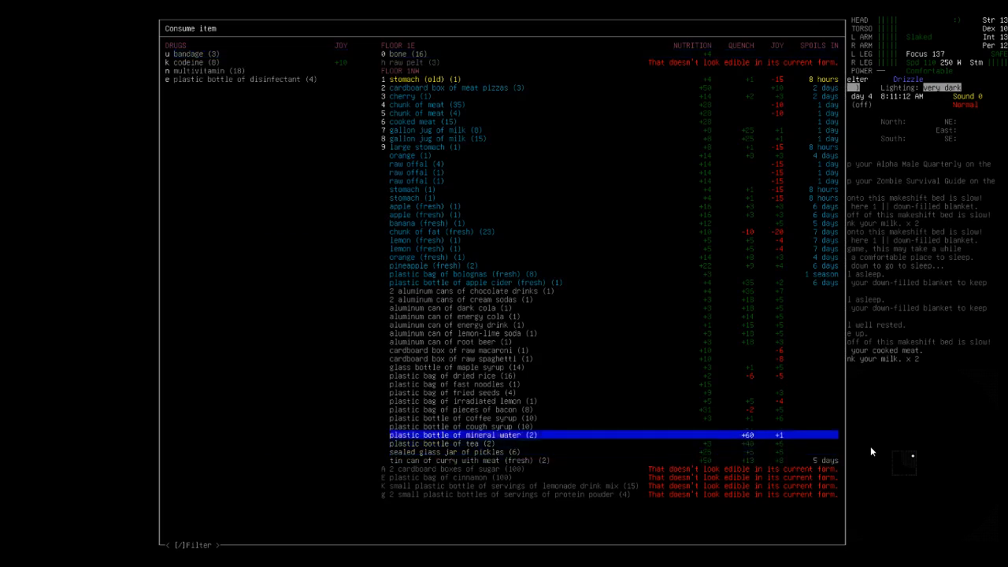
{"action": "key", "text": "up"}
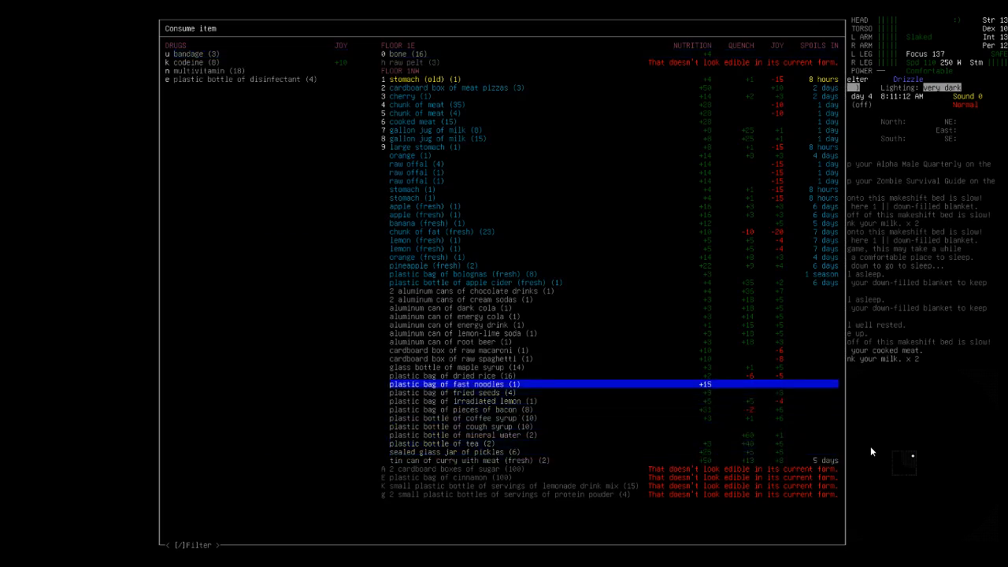